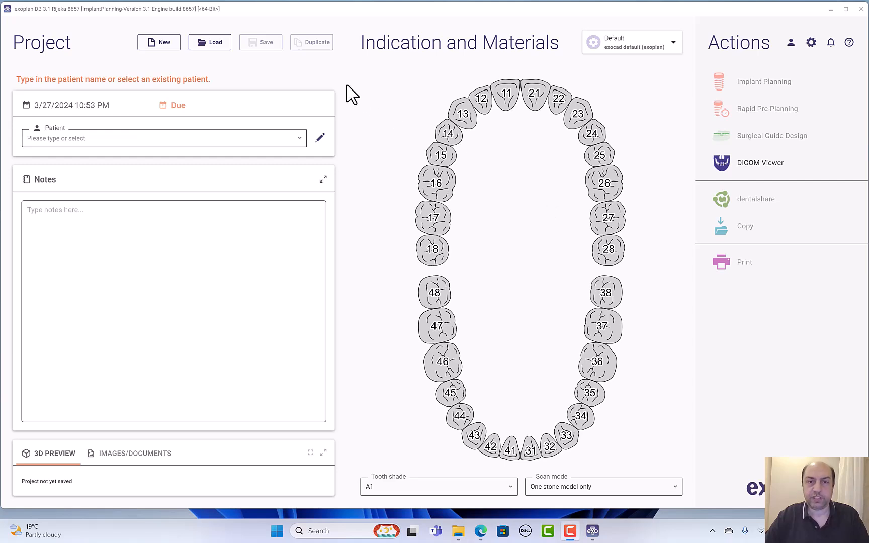
{"action": "mouse_move", "coordinate": [468, 387]}
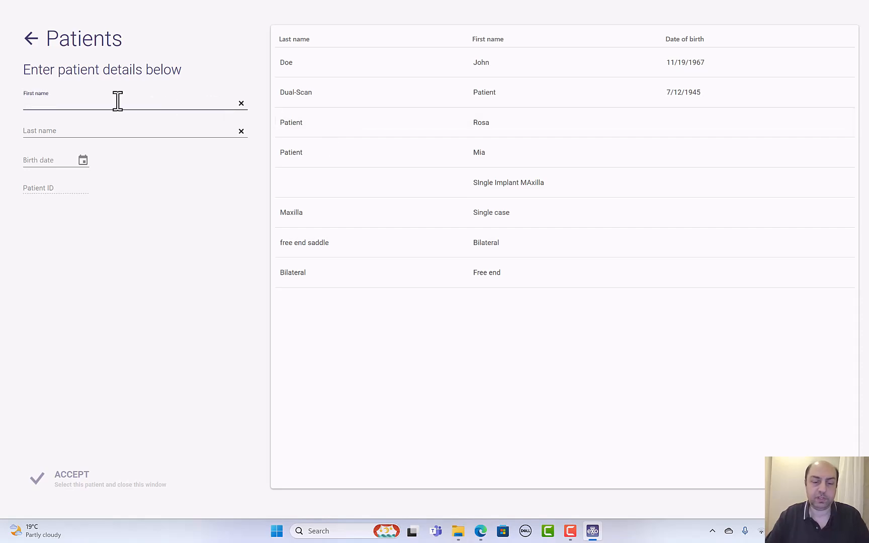
Enter patient first name 'Free end' and last name 'Lower', and assign them to the project
{"action": "type", "text": "Free end"}
{"action": "left_click", "coordinate": [135, 131]}
{"action": "type", "text": "L"}
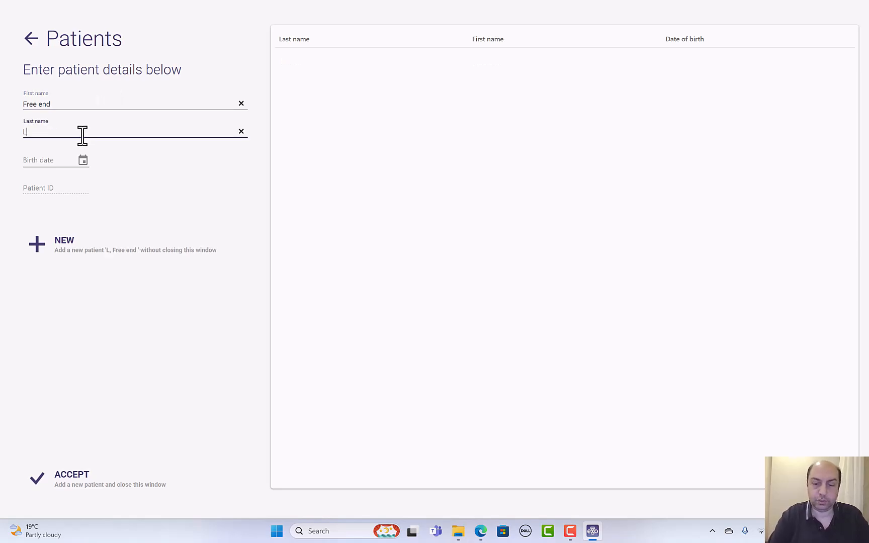
{"action": "type", "text": "ower"}
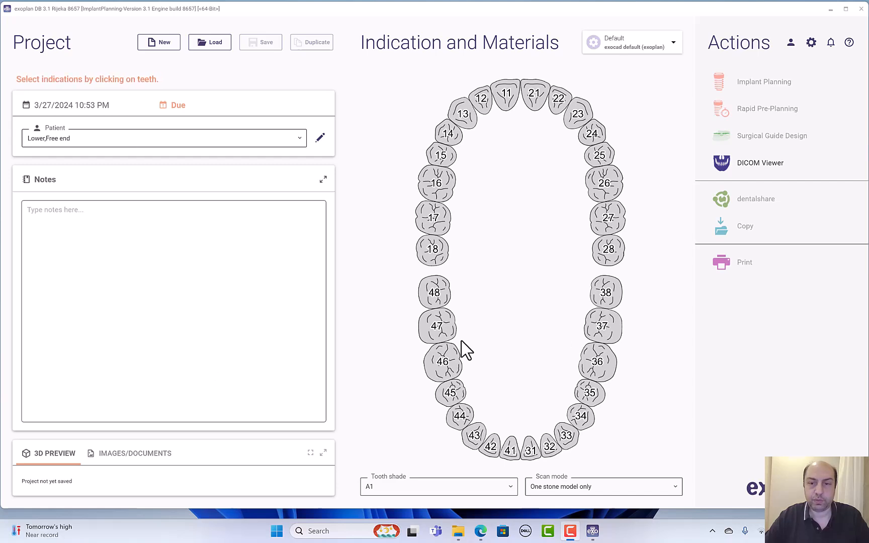
{"action": "mouse_move", "coordinate": [645, 390]}
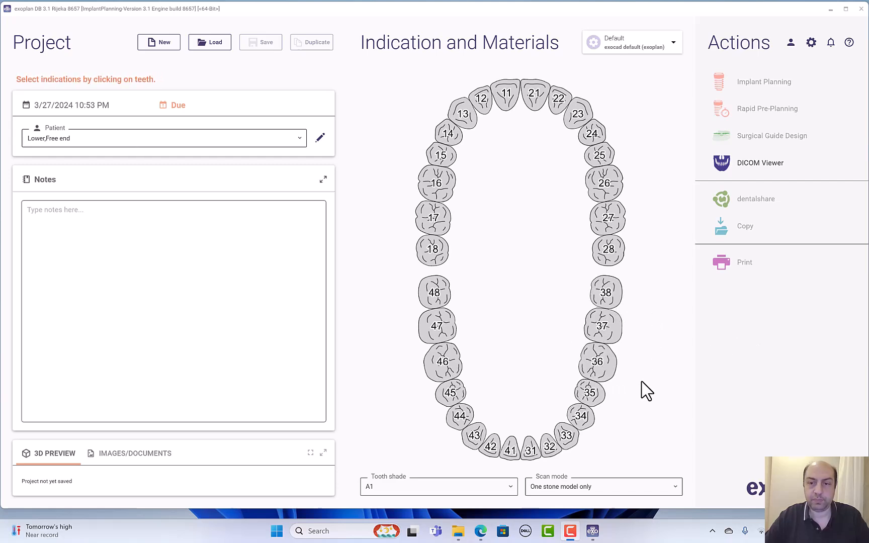
{"action": "mouse_move", "coordinate": [603, 367]}
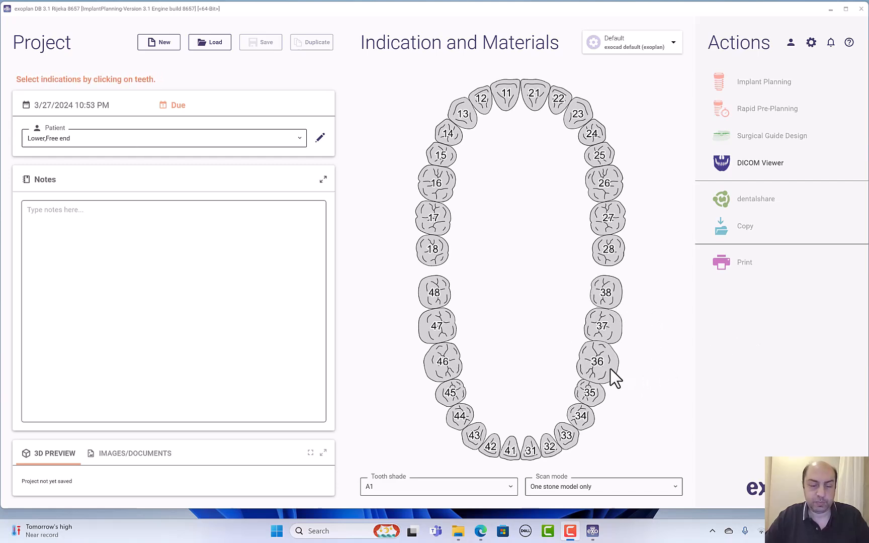
Give tooth 36 an implant planning indication with composite, abutment or screw-retained decided later
{"action": "left_click", "coordinate": [597, 360]}
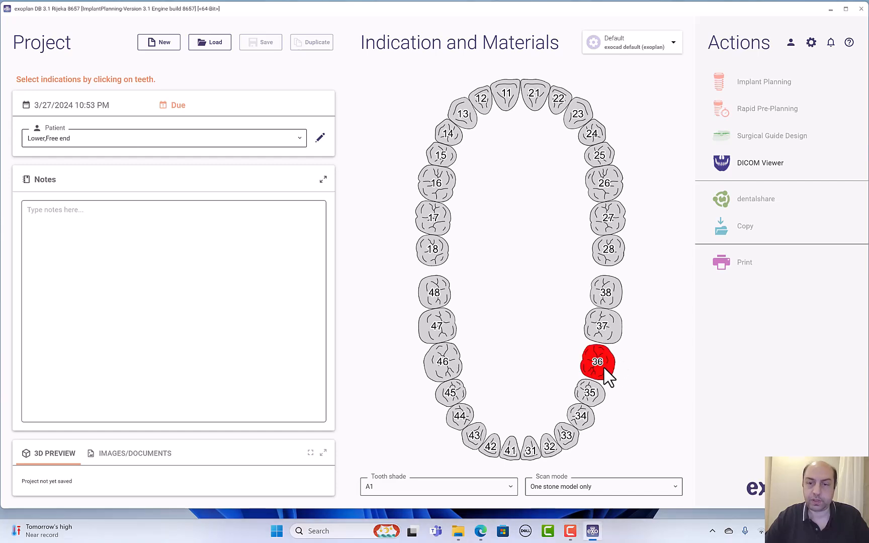
{"action": "left_click", "coordinate": [595, 362]}
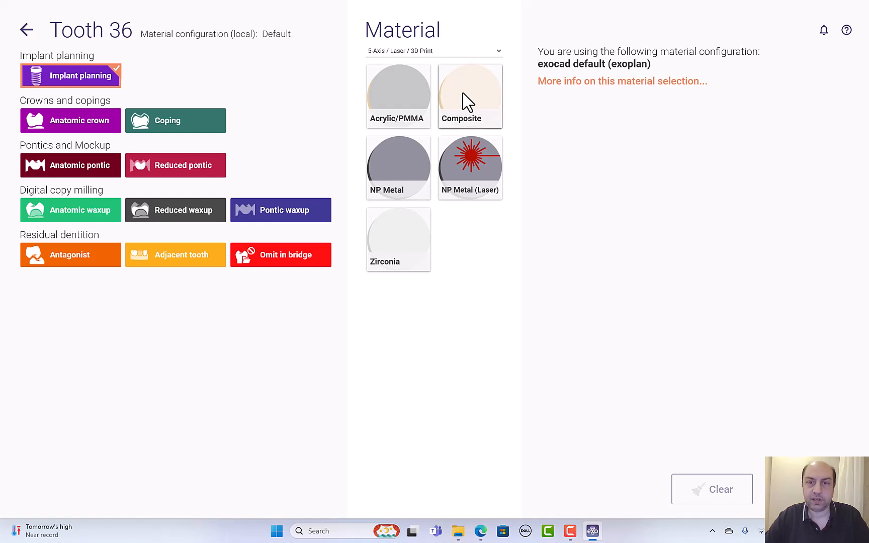
{"action": "left_click", "coordinate": [466, 96]}
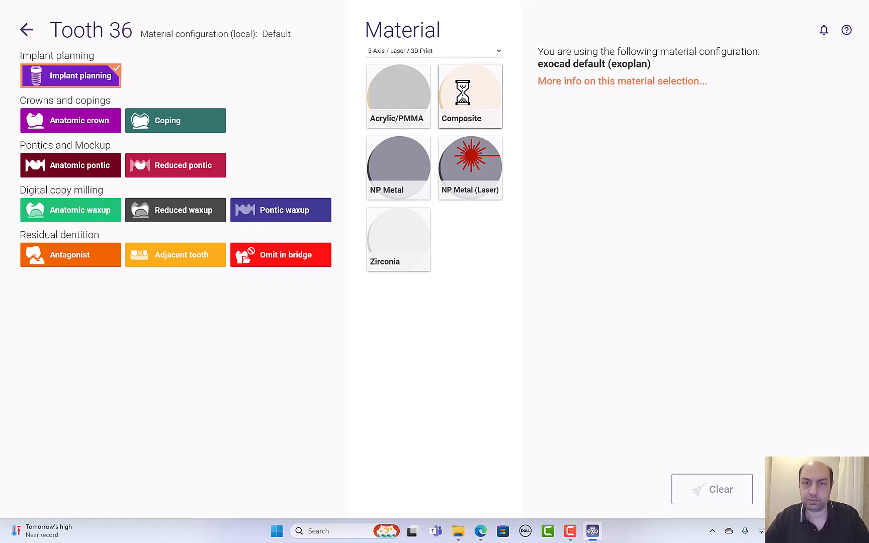
{"action": "left_click", "coordinate": [468, 95]}
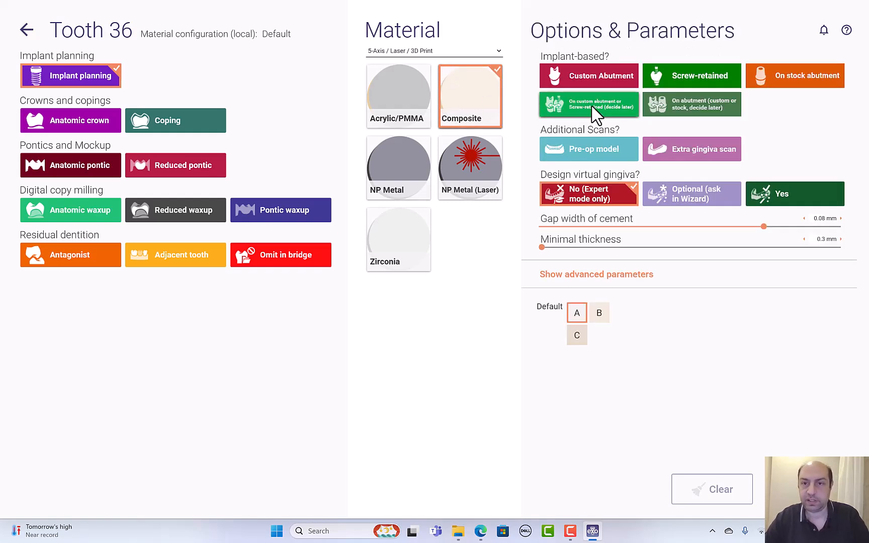
{"action": "left_click", "coordinate": [587, 104]}
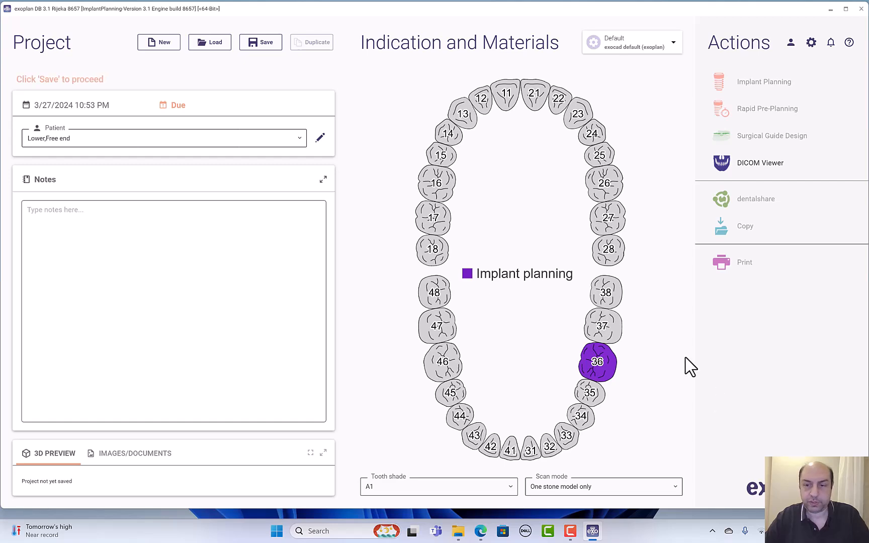
{"action": "mouse_move", "coordinate": [603, 326]}
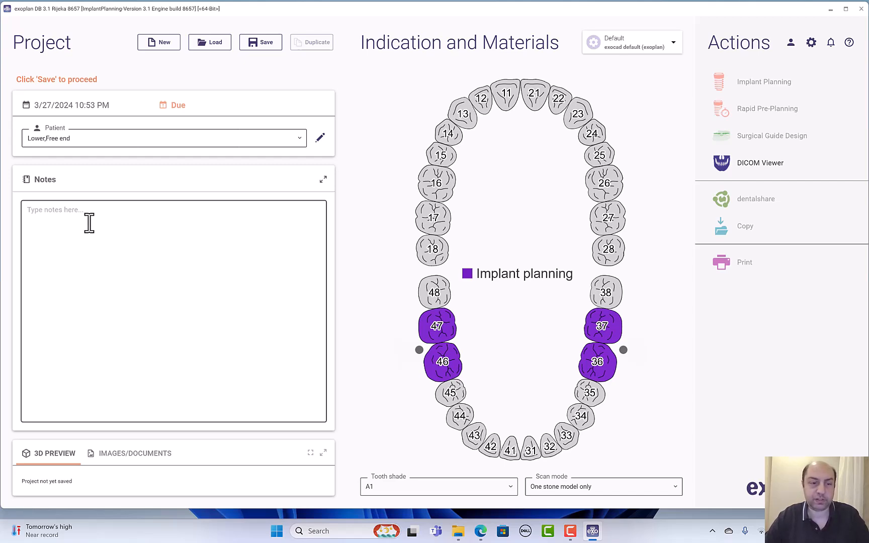
{"action": "mouse_move", "coordinate": [179, 266]}
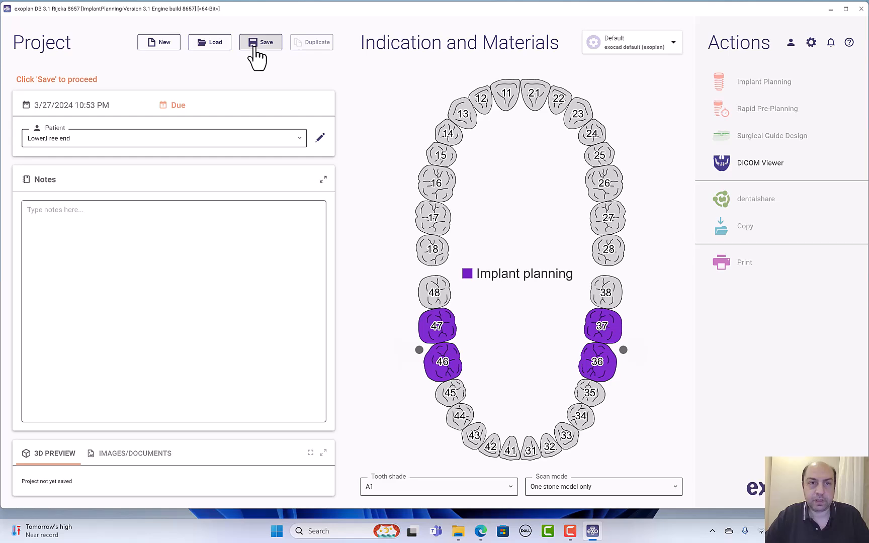
Save the case and paste the DICOM folder and lower cast model.stl into its folder
{"action": "left_click", "coordinate": [260, 42]}
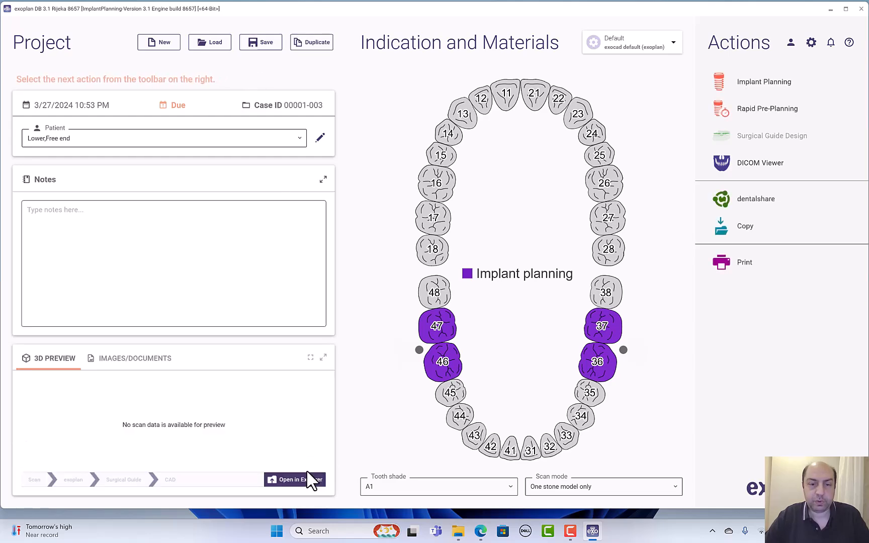
{"action": "left_click", "coordinate": [294, 479]}
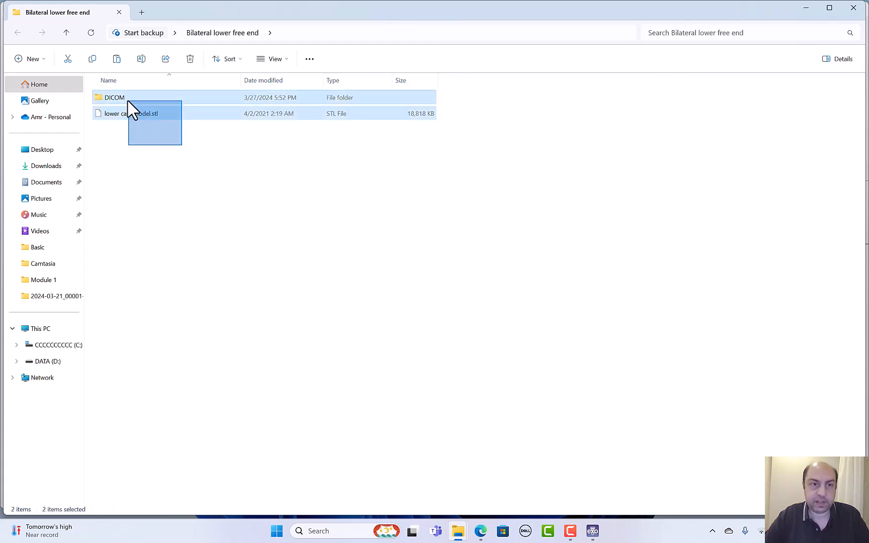
{"action": "right_click", "coordinate": [133, 113]}
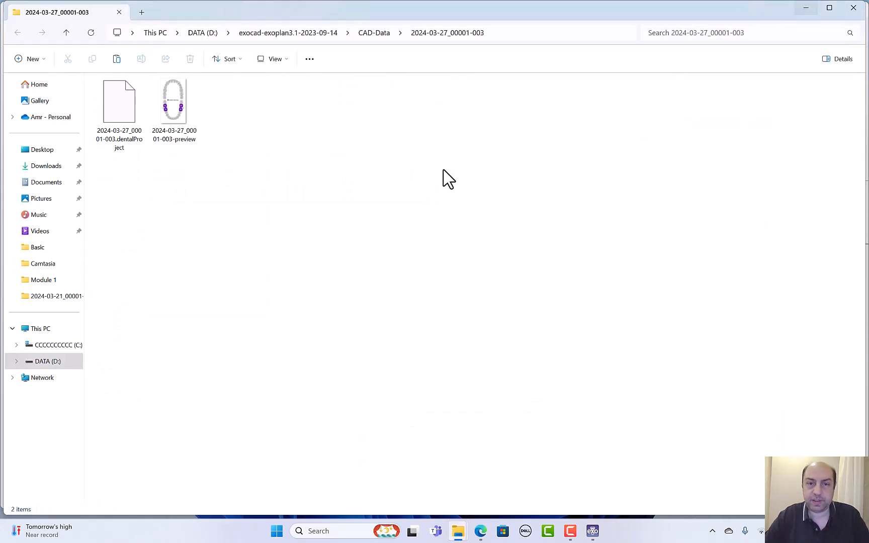
{"action": "right_click", "coordinate": [447, 178]}
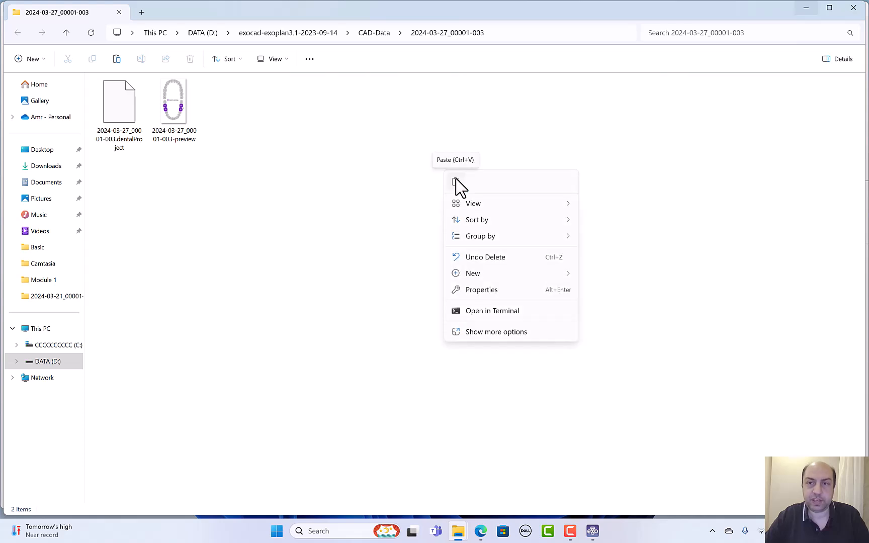
{"action": "left_click", "coordinate": [457, 180]}
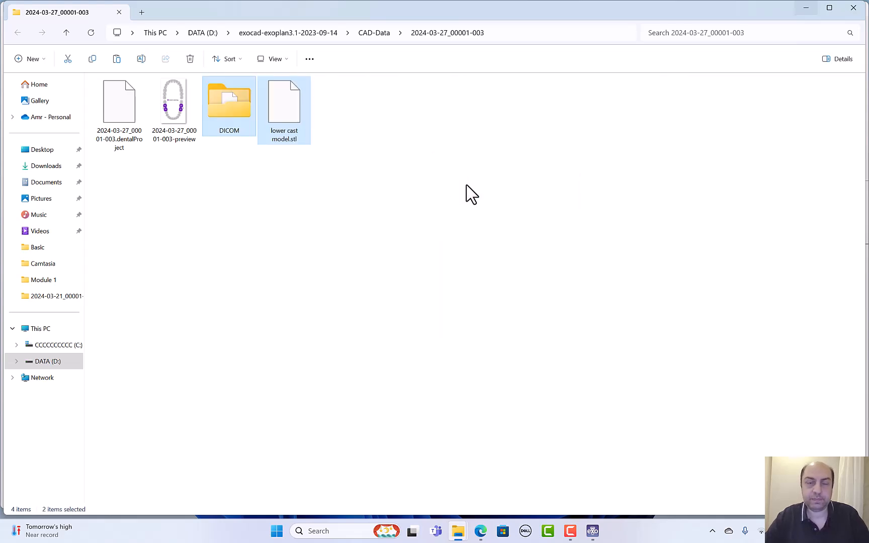
{"action": "mouse_move", "coordinate": [755, 88]}
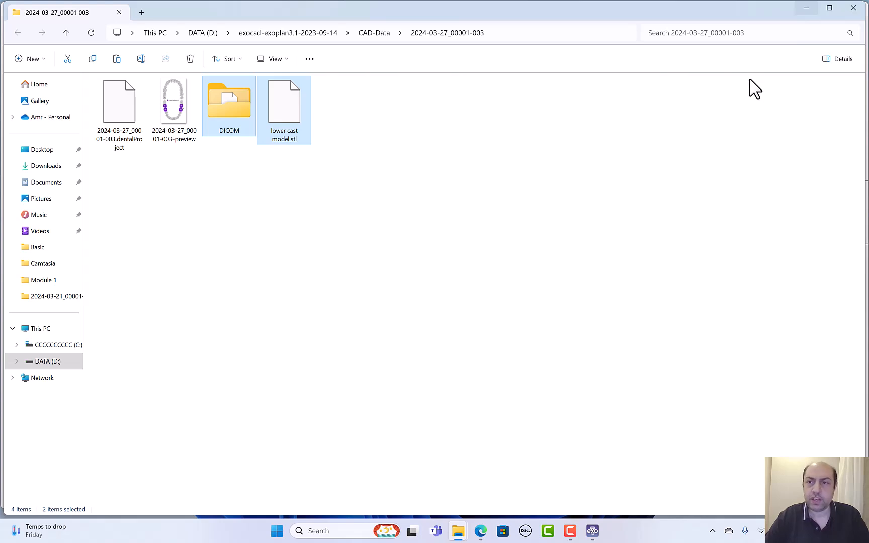
{"action": "mouse_move", "coordinate": [805, 8]}
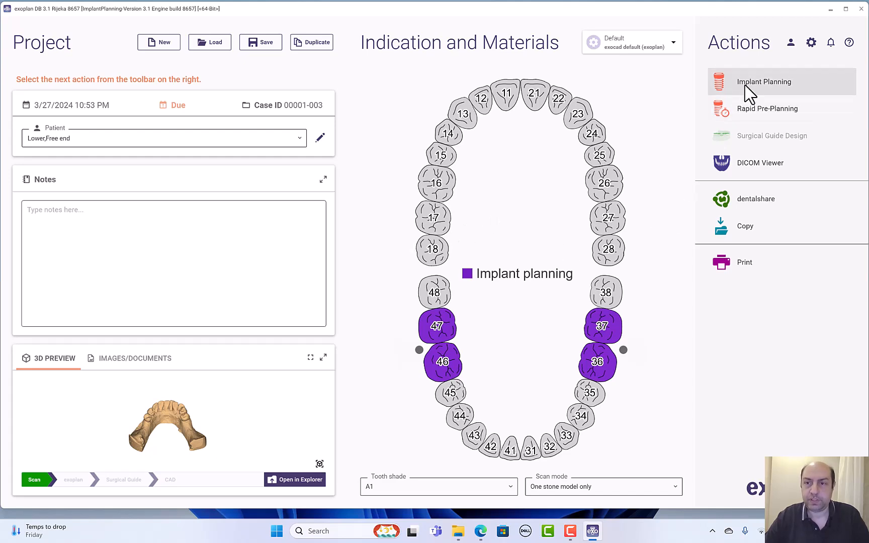
Launch Implant Planning and open the case's DICOM folder to choose the 400-image series
{"action": "left_click", "coordinate": [763, 81]}
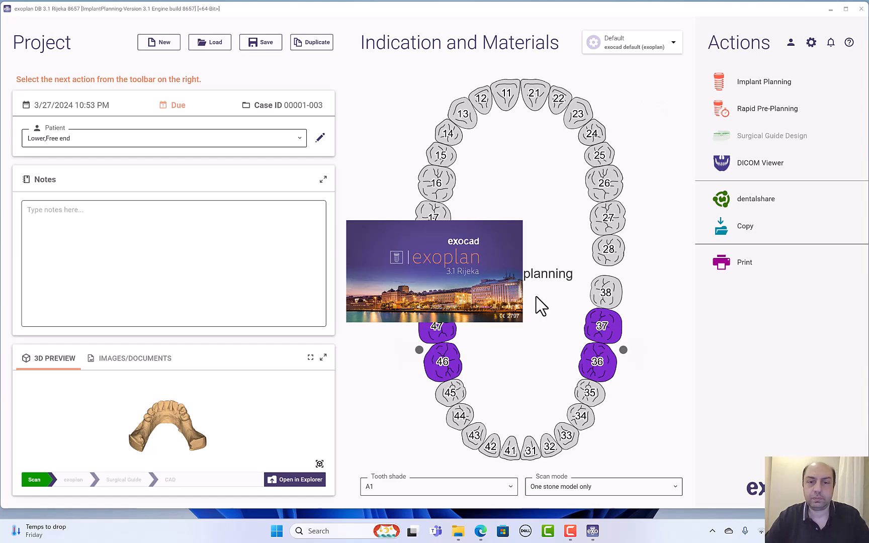
{"action": "left_click", "coordinate": [763, 82]}
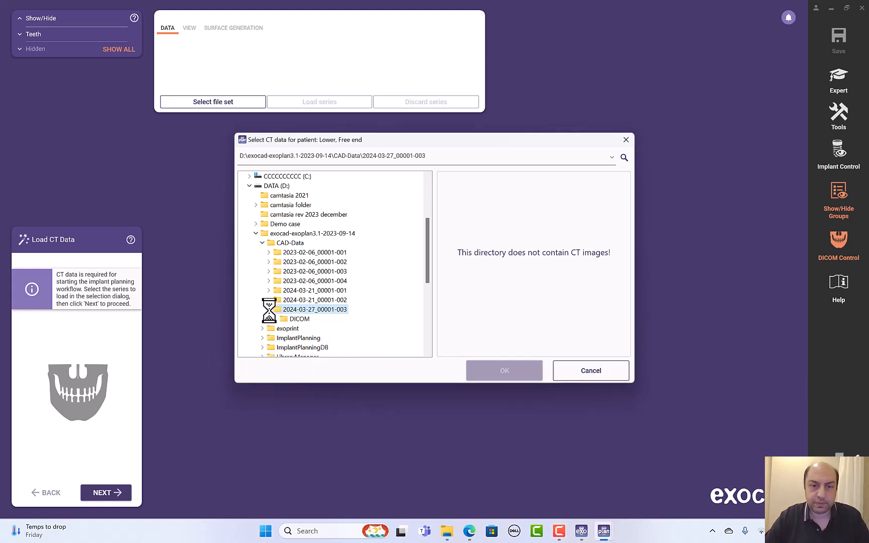
{"action": "left_click", "coordinate": [298, 319]}
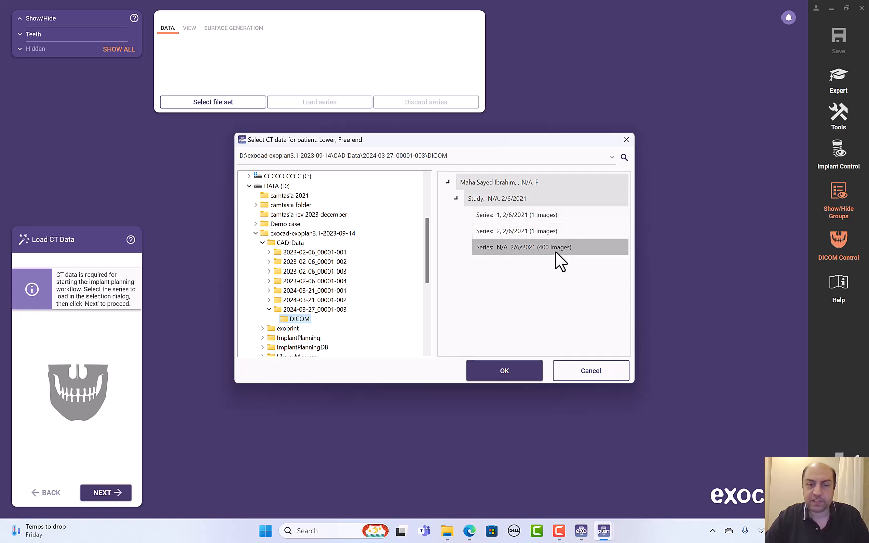
{"action": "mouse_move", "coordinate": [520, 266]}
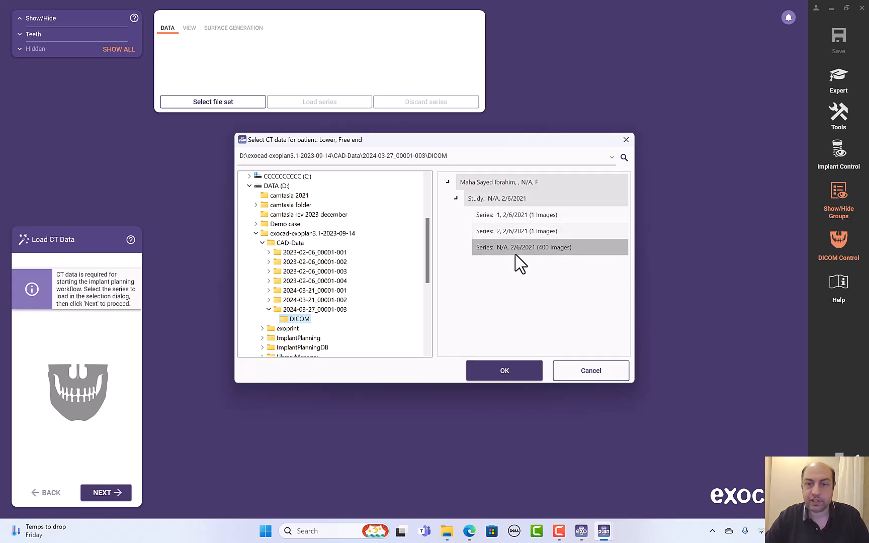
{"action": "mouse_move", "coordinate": [533, 275]}
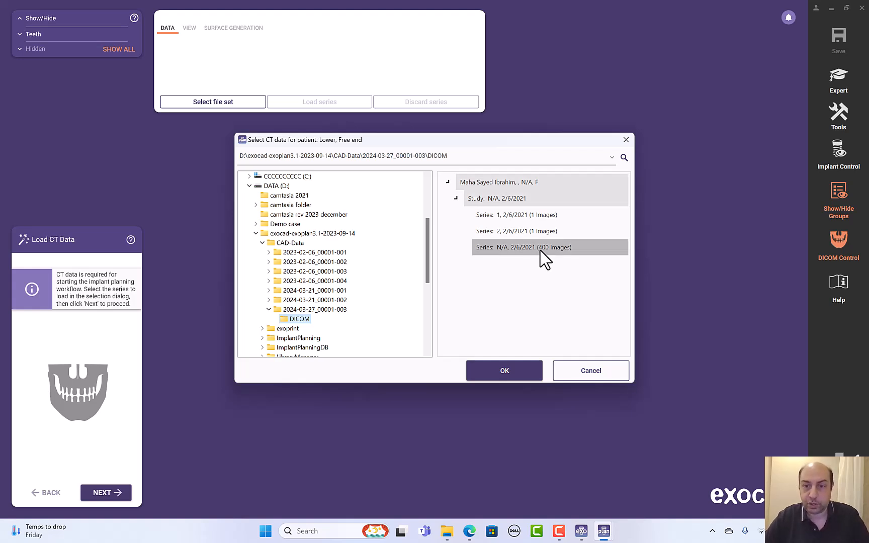
{"action": "mouse_move", "coordinate": [621, 265]}
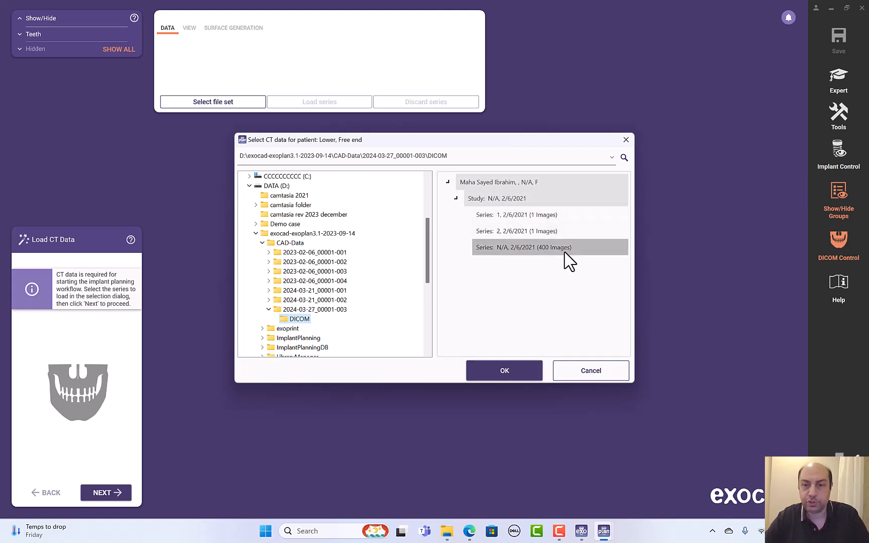
{"action": "mouse_move", "coordinate": [524, 293]}
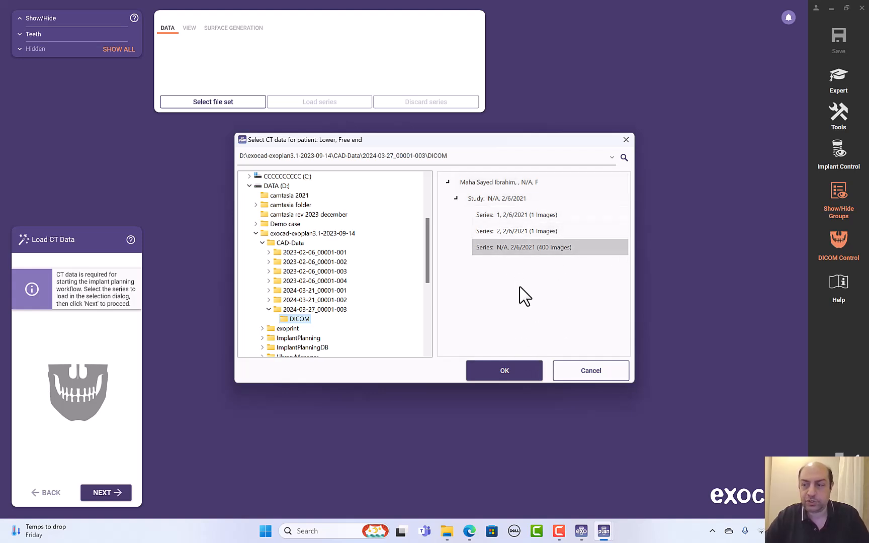
{"action": "mouse_move", "coordinate": [523, 330]}
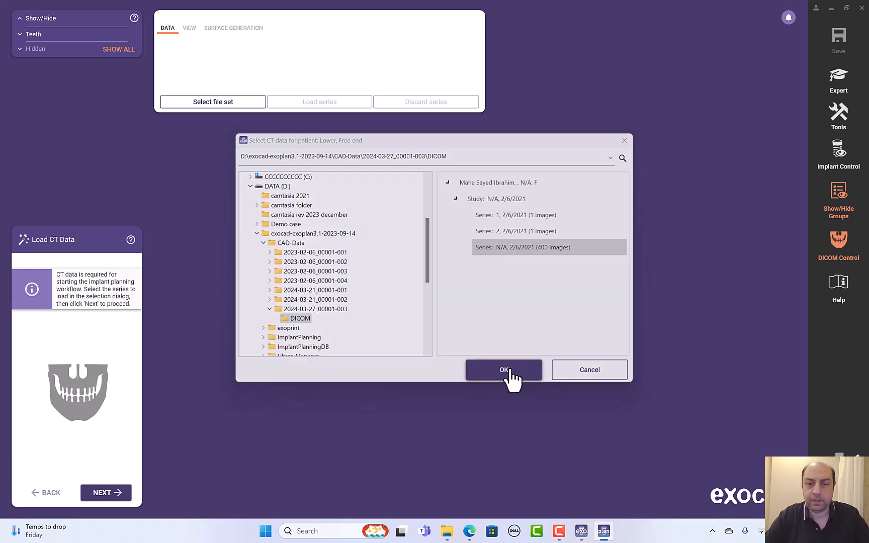
Load the 400-image CT series, set surface threshold to about 432, and continue
{"action": "left_click", "coordinate": [503, 369]}
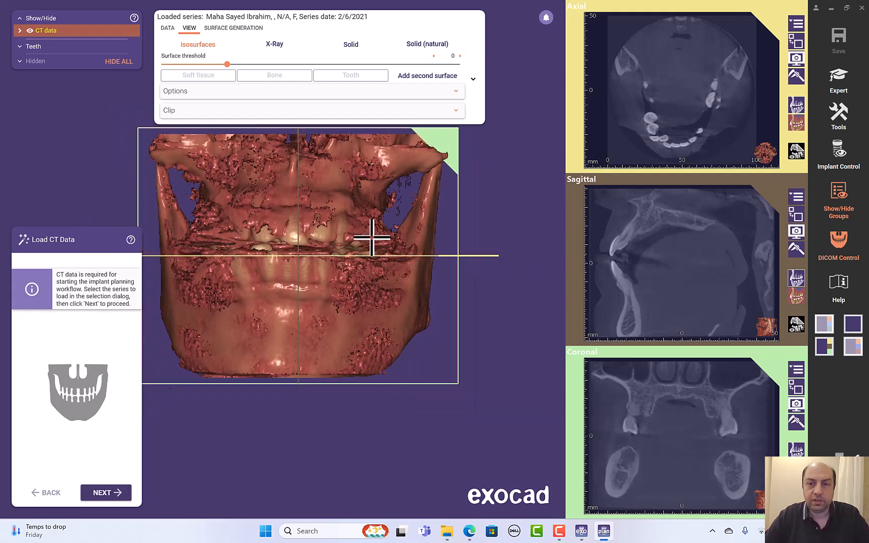
{"action": "left_click_drag", "start_coordinate": [226, 63], "coordinate": [223, 64]}
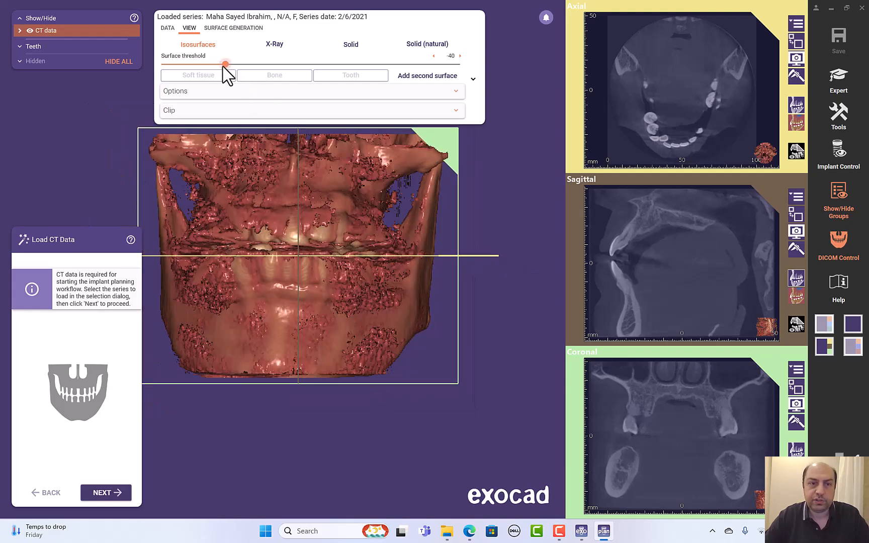
{"action": "left_click_drag", "start_coordinate": [225, 64], "coordinate": [248, 64]}
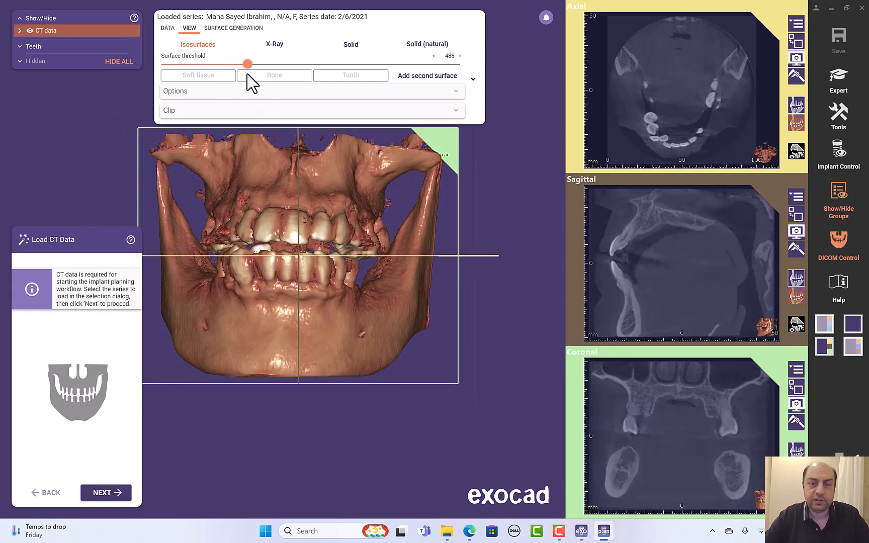
{"action": "left_click_drag", "start_coordinate": [248, 64], "coordinate": [246, 64]}
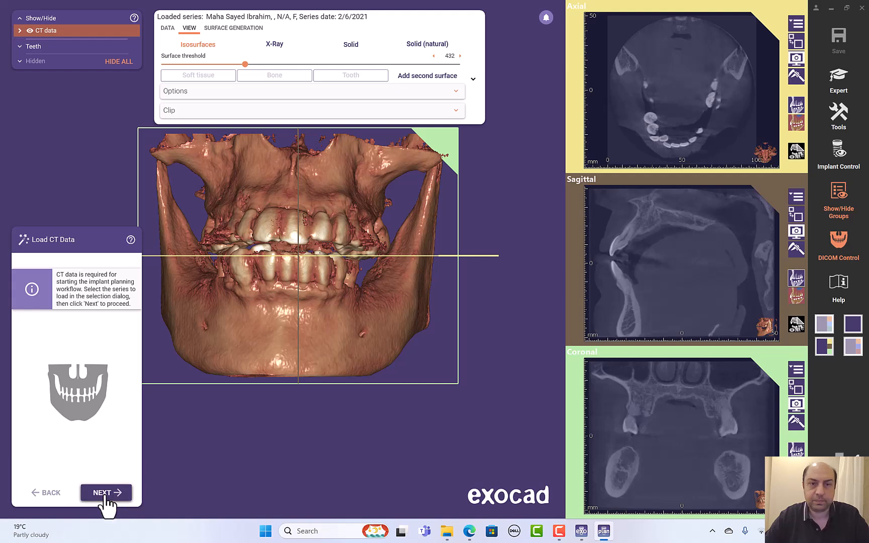
{"action": "left_click", "coordinate": [105, 492]}
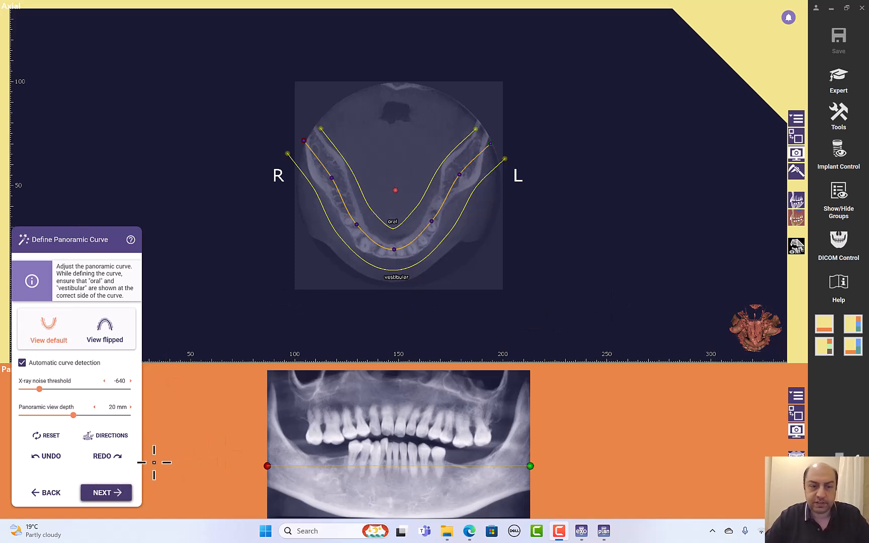
{"action": "mouse_move", "coordinate": [106, 492]}
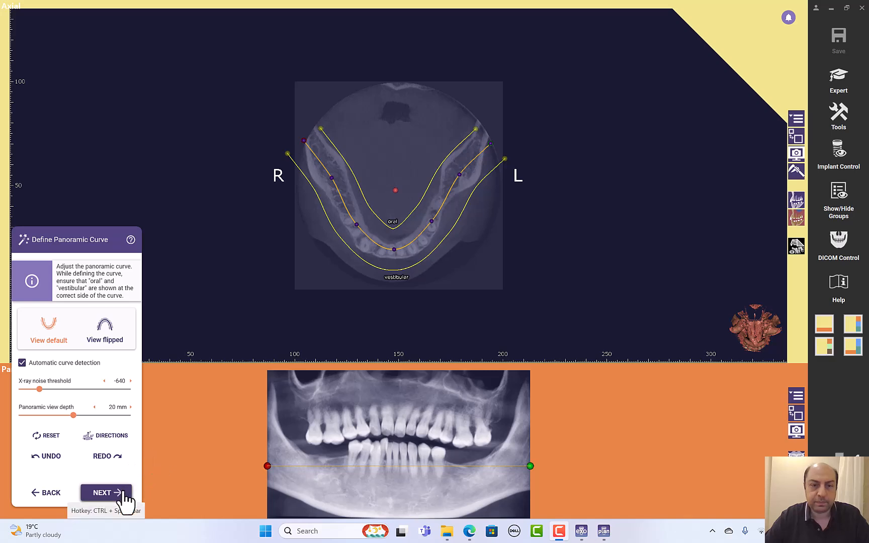
Keep the automatically detected panoramic curve and proceed
{"action": "left_click", "coordinate": [104, 493]}
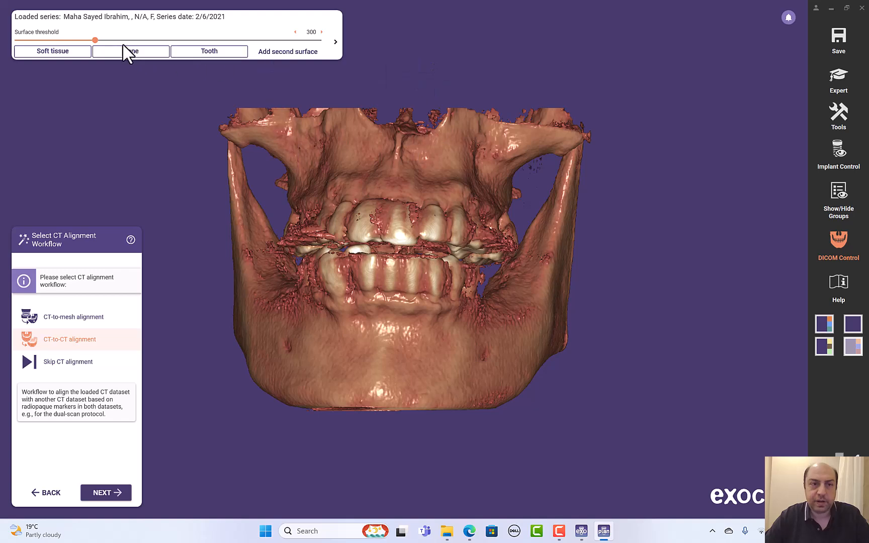
Set surface threshold to 420 and clip the CT from the top down to the upper teeth
{"action": "left_click_drag", "start_coordinate": [94, 40], "coordinate": [100, 40]}
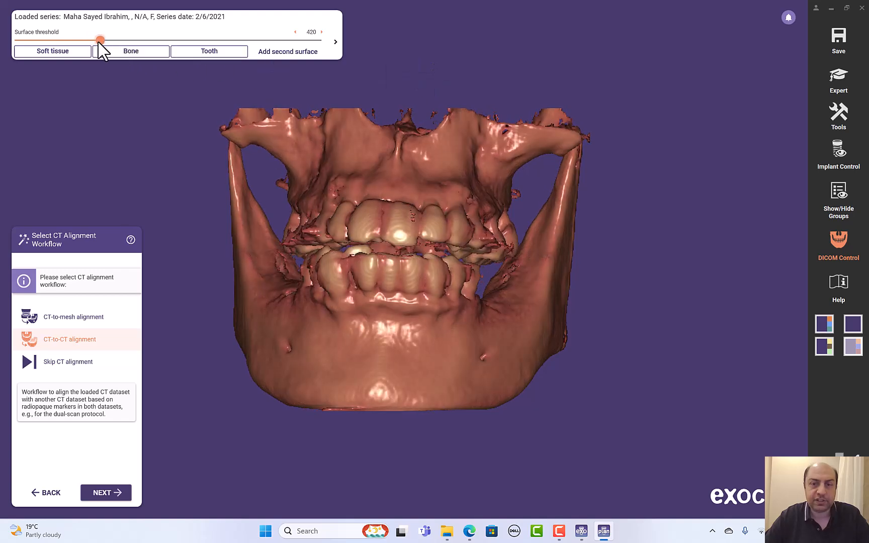
{"action": "left_click", "coordinate": [335, 42]}
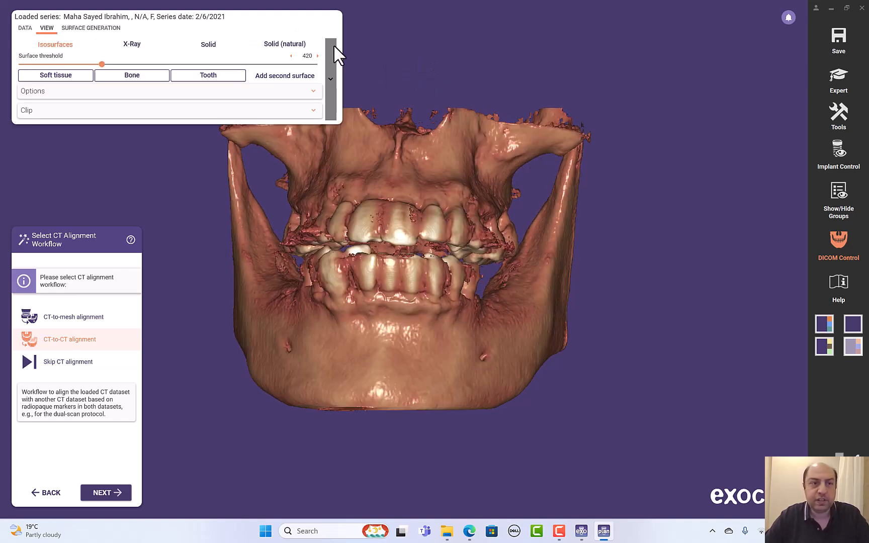
{"action": "left_click", "coordinate": [26, 110]}
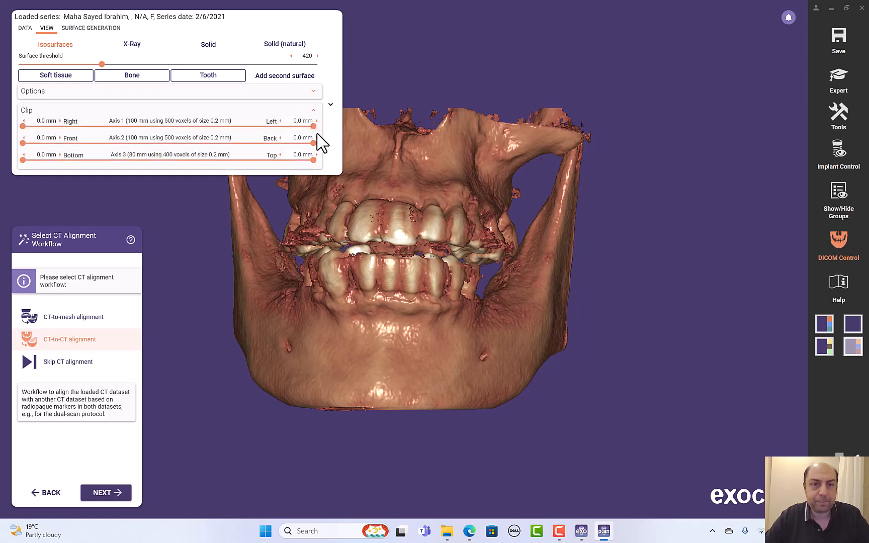
{"action": "left_click_drag", "start_coordinate": [319, 161], "coordinate": [279, 160]}
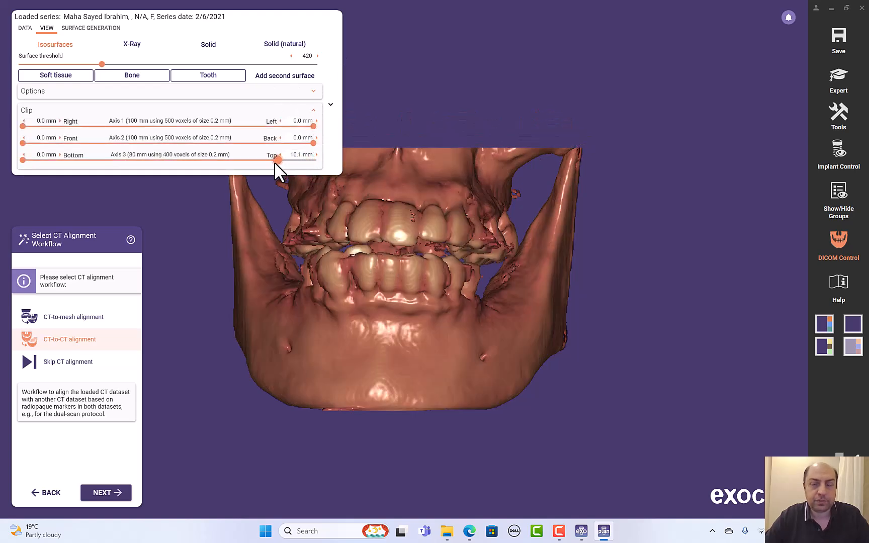
{"action": "left_click_drag", "start_coordinate": [280, 160], "coordinate": [227, 160]}
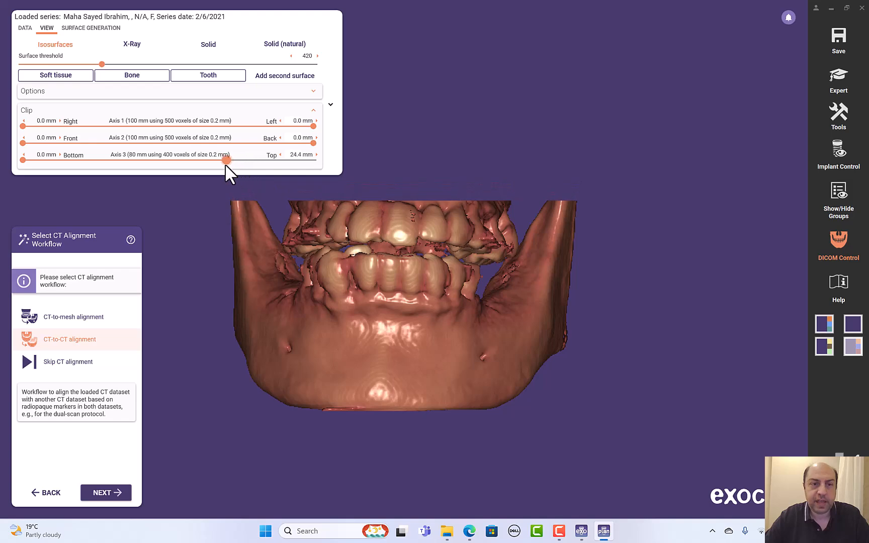
{"action": "left_click_drag", "start_coordinate": [226, 160], "coordinate": [215, 160]}
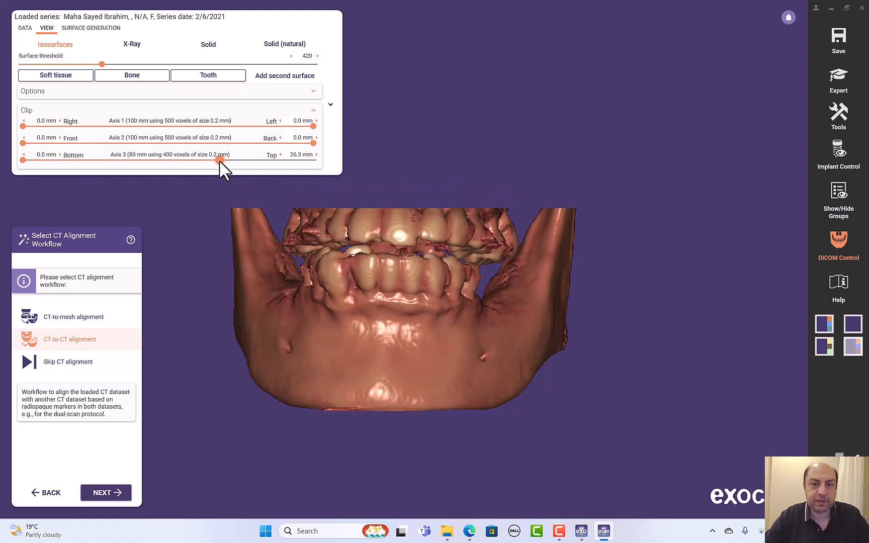
{"action": "left_click_drag", "start_coordinate": [217, 159], "coordinate": [197, 159]}
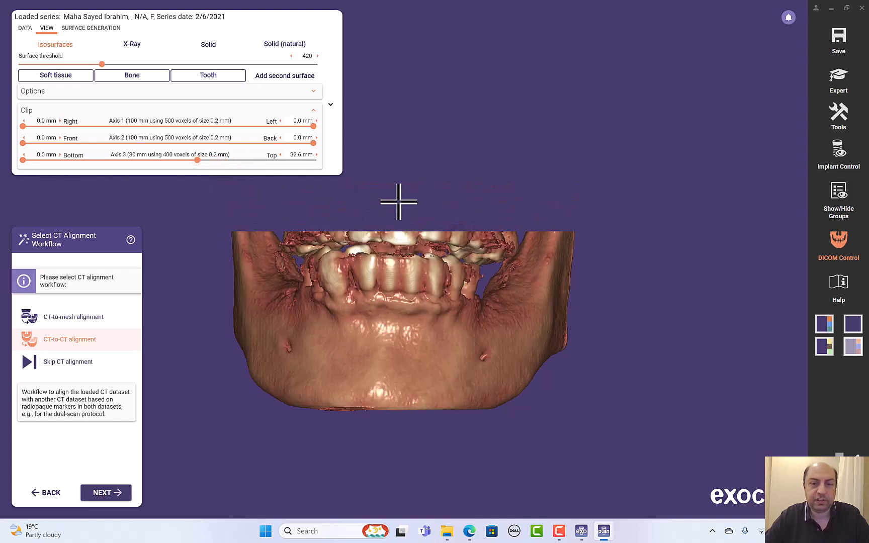
Refine the top clip to 36.0 mm so the upper teeth are removed
{"action": "left_click_drag", "start_coordinate": [398, 201], "coordinate": [508, 213]}
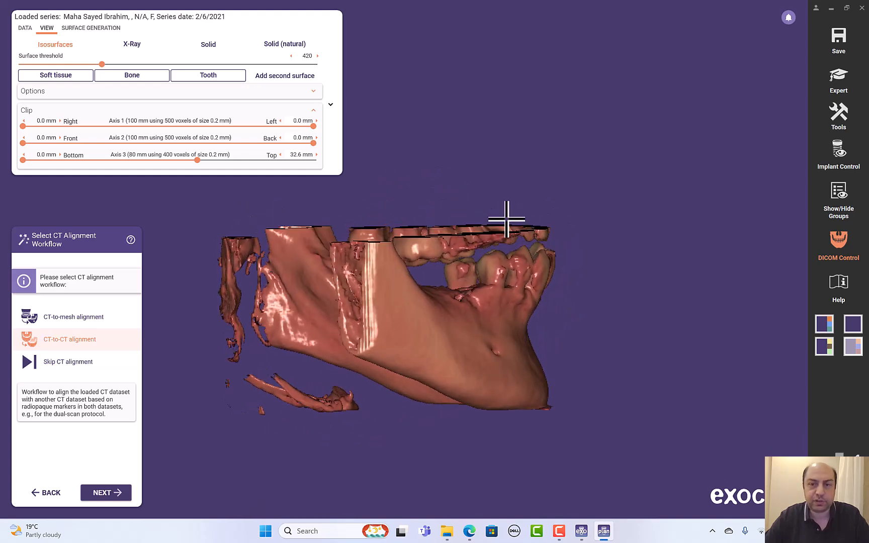
{"action": "left_click_drag", "start_coordinate": [196, 159], "coordinate": [196, 161]}
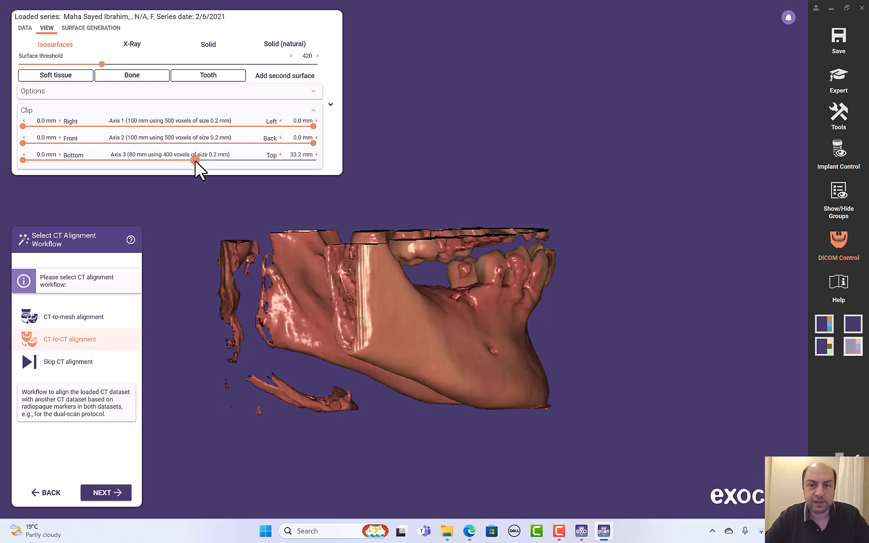
{"action": "left_click_drag", "start_coordinate": [194, 160], "coordinate": [186, 160]}
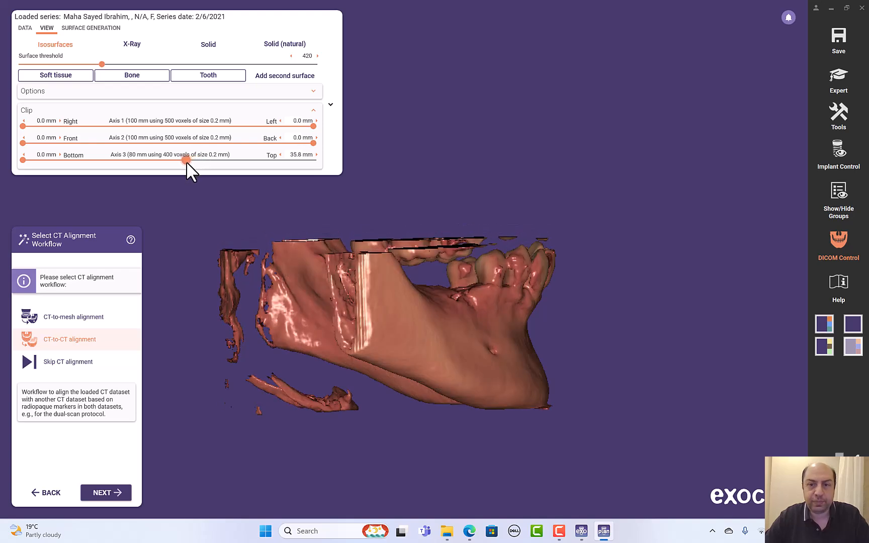
{"action": "left_click_drag", "start_coordinate": [186, 160], "coordinate": [178, 159]}
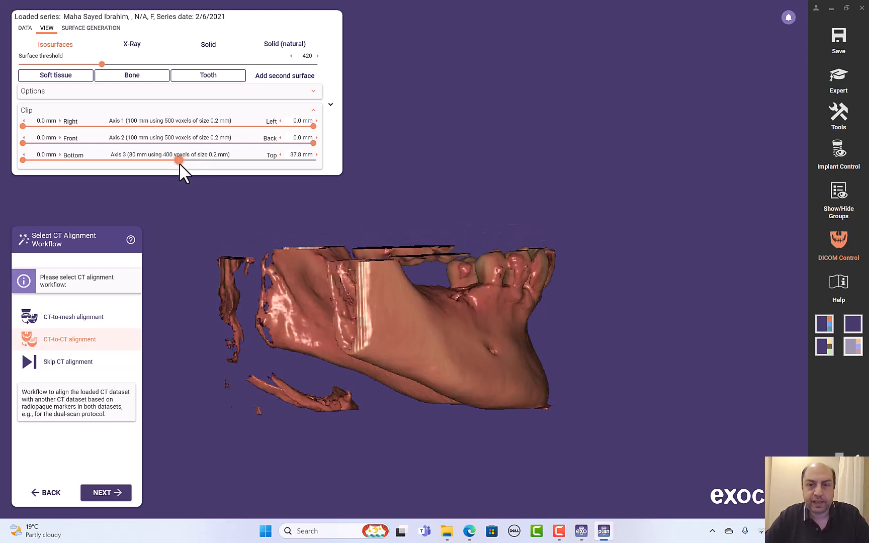
{"action": "left_click_drag", "start_coordinate": [178, 161], "coordinate": [186, 161]}
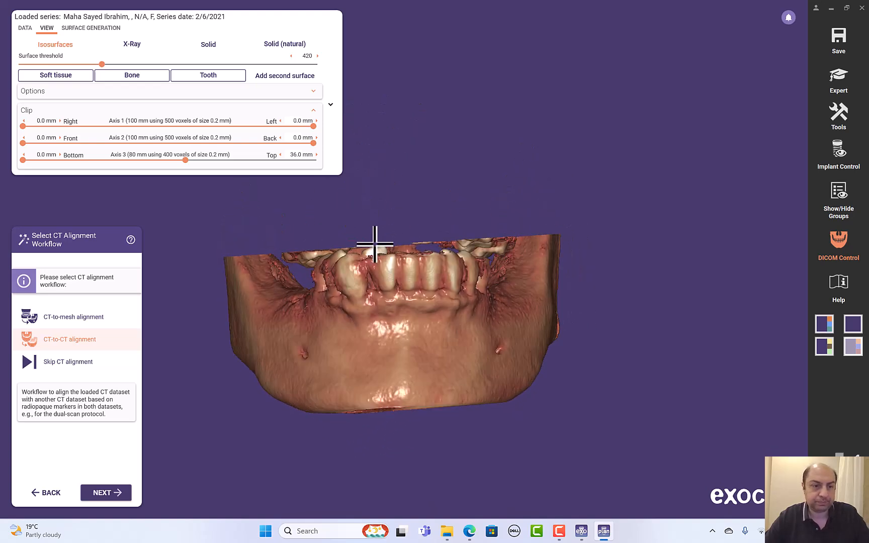
Hide the CT view settings and select the CT-to-mesh alignment workflow
{"action": "left_click", "coordinate": [312, 91]}
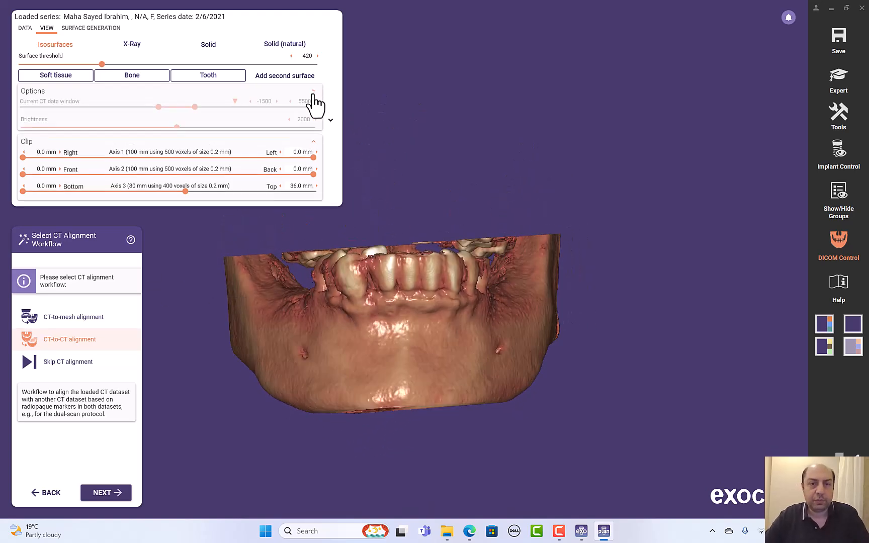
{"action": "left_click", "coordinate": [313, 91]}
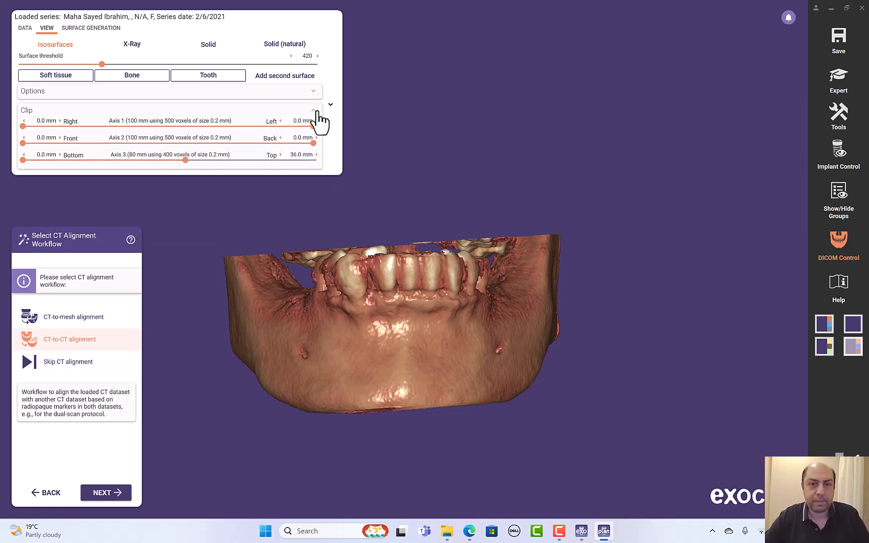
{"action": "left_click", "coordinate": [313, 110]}
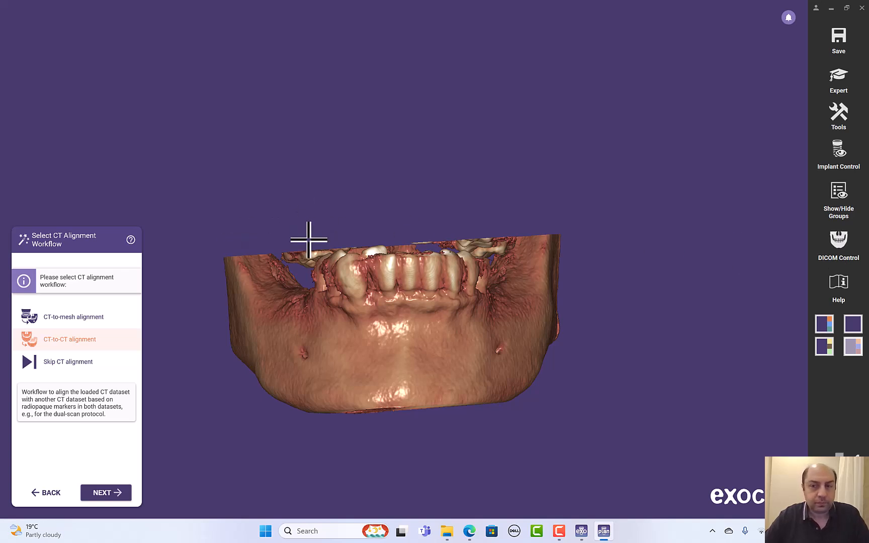
{"action": "left_click", "coordinate": [838, 191]}
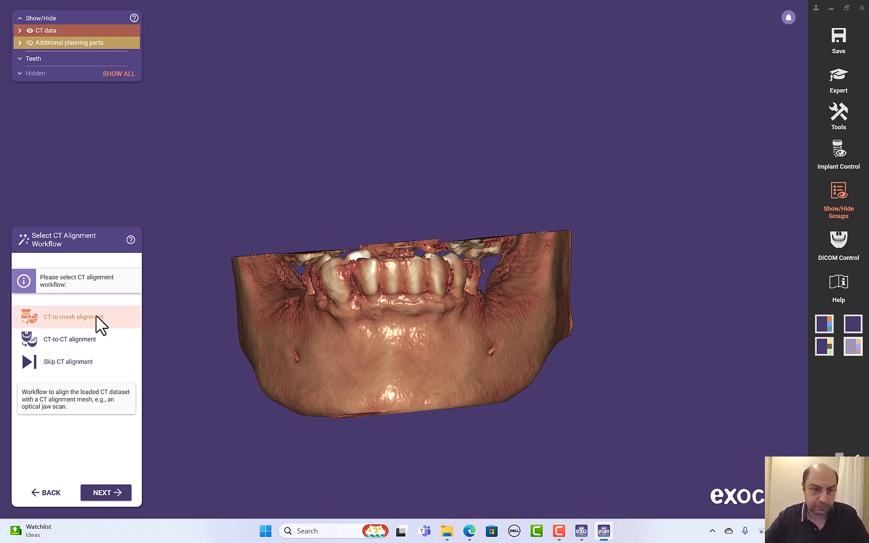
{"action": "mouse_move", "coordinate": [88, 324]}
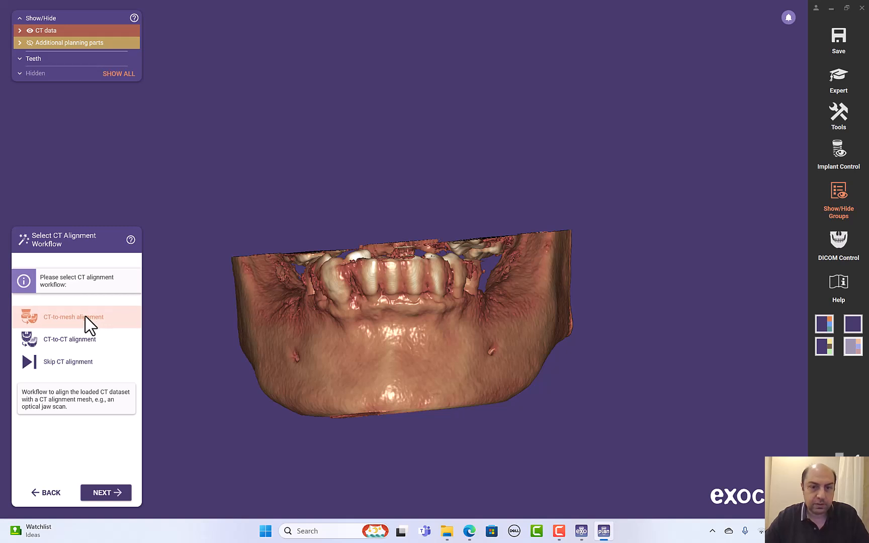
{"action": "mouse_move", "coordinate": [88, 329]}
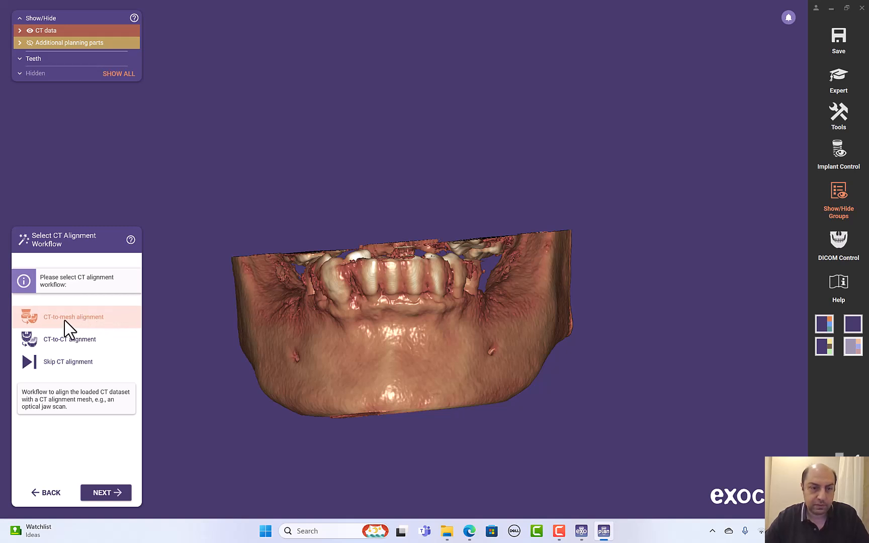
{"action": "mouse_move", "coordinate": [75, 385]}
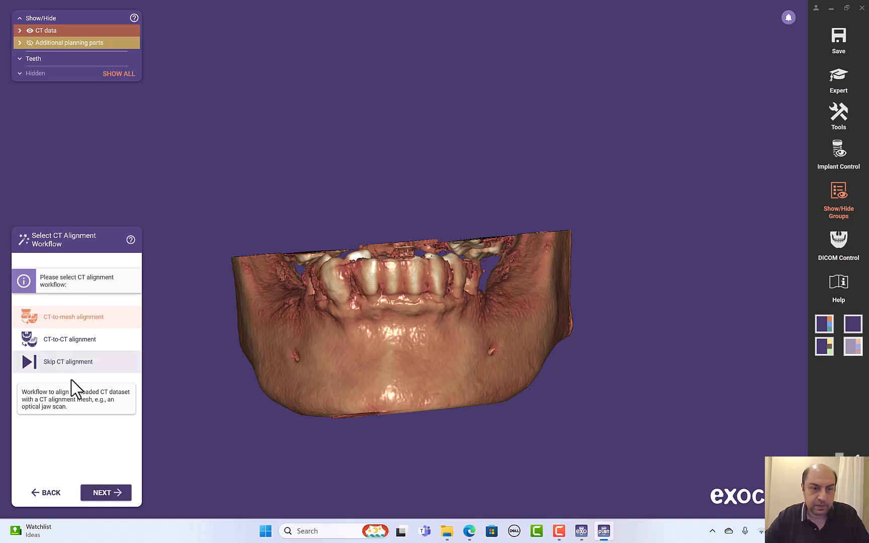
Load 'lower cast model.stl' as the lower jaw scan for alignment
{"action": "left_click", "coordinate": [72, 317]}
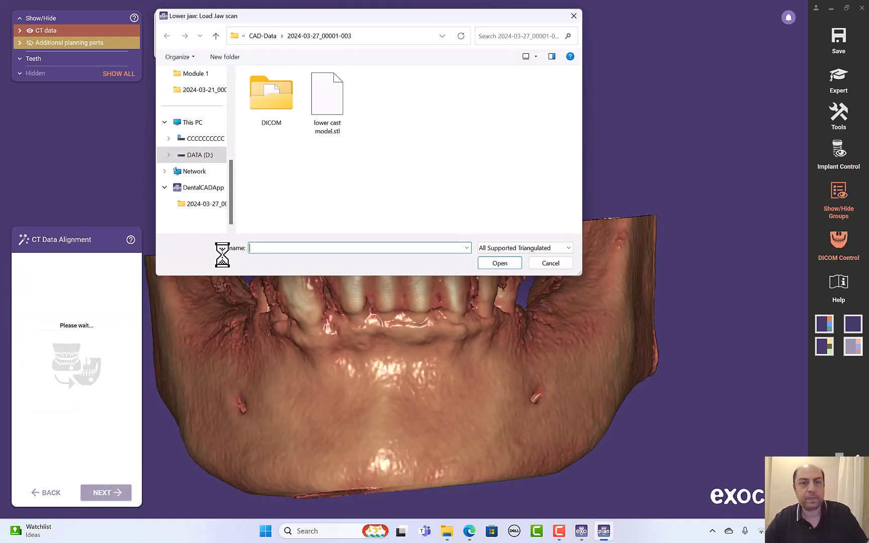
{"action": "left_click", "coordinate": [326, 94]}
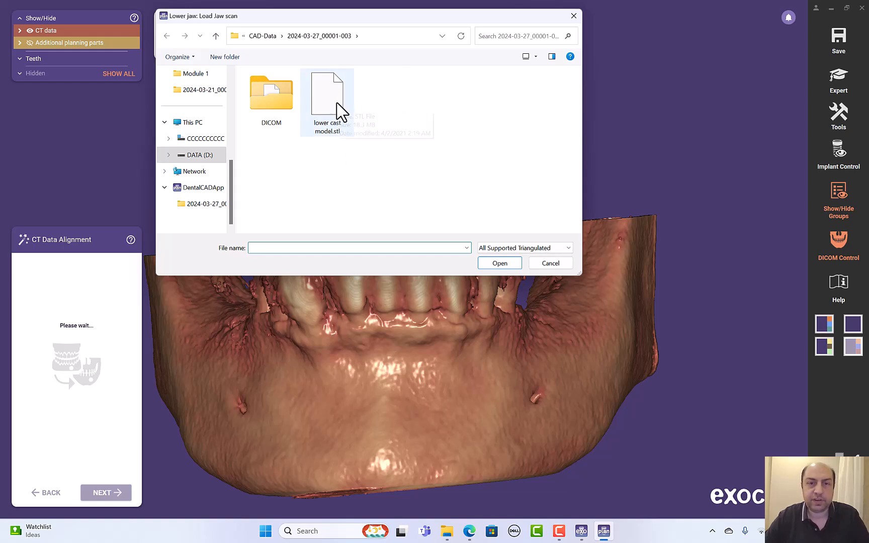
{"action": "left_click", "coordinate": [327, 94]}
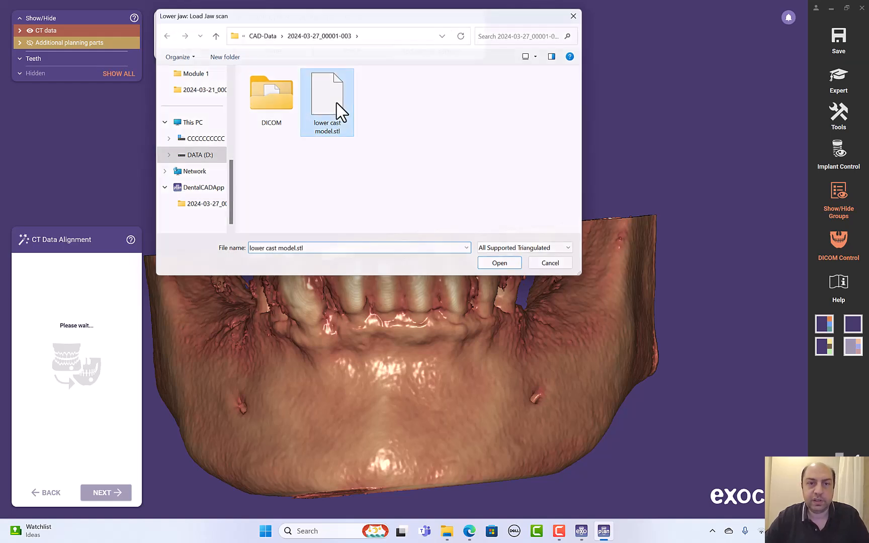
{"action": "left_click", "coordinate": [498, 262]}
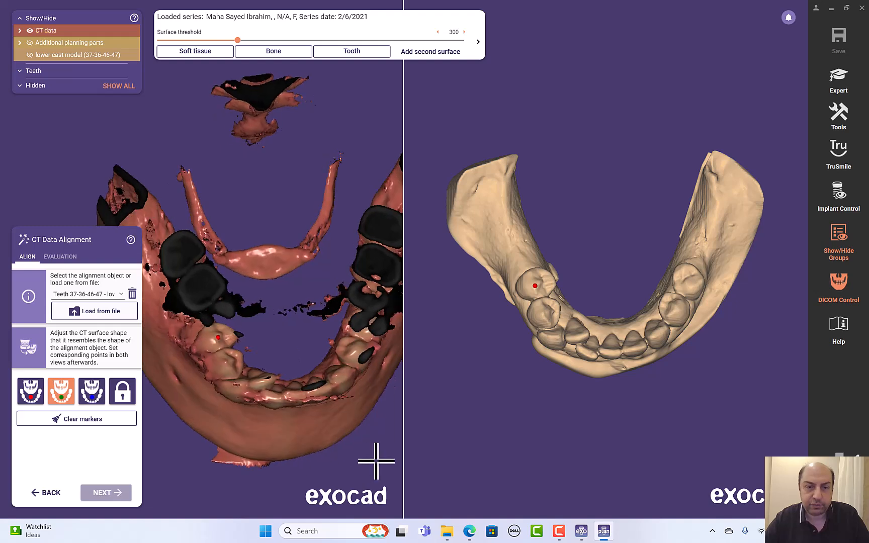
Raise the CT surface threshold to 452, finish the molar point pairs, and compute the alignment
{"action": "left_click_drag", "start_coordinate": [238, 40], "coordinate": [237, 40]}
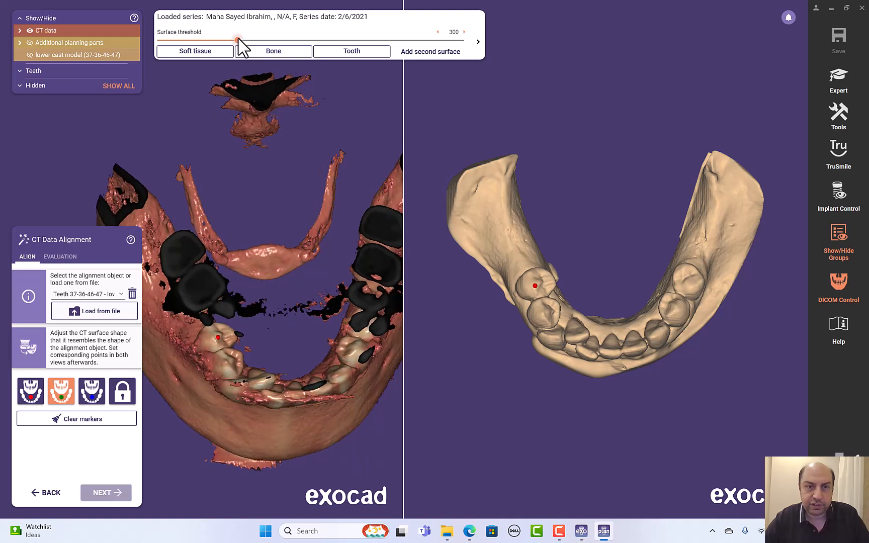
{"action": "left_click_drag", "start_coordinate": [239, 39], "coordinate": [244, 39]}
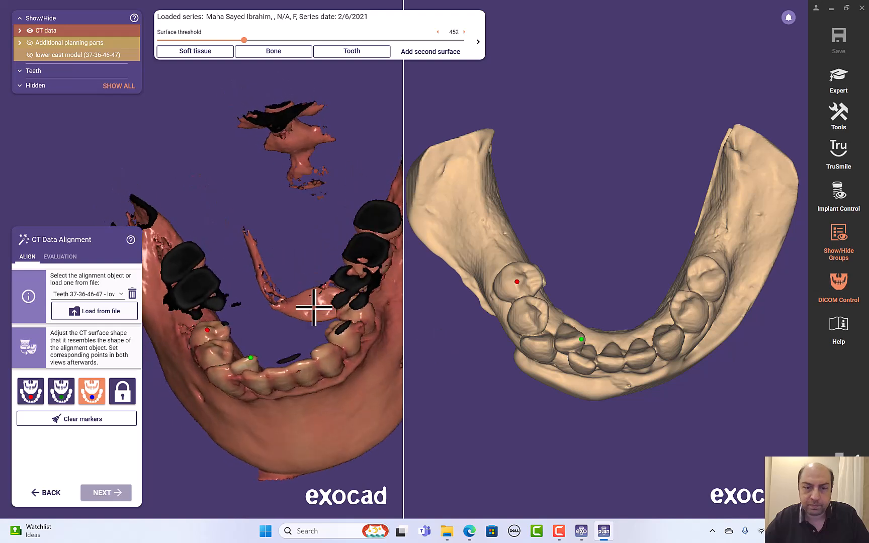
{"action": "left_click_drag", "start_coordinate": [315, 309], "coordinate": [311, 287]}
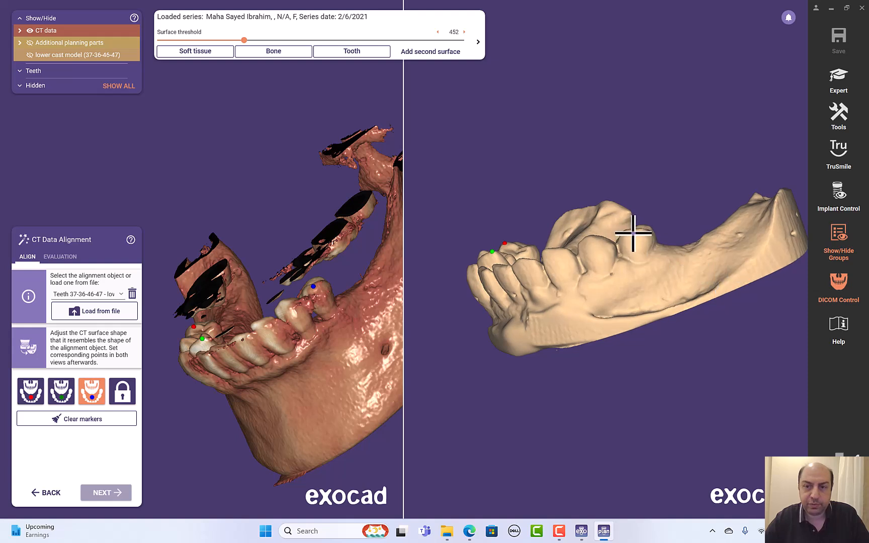
{"action": "left_click", "coordinate": [633, 233]}
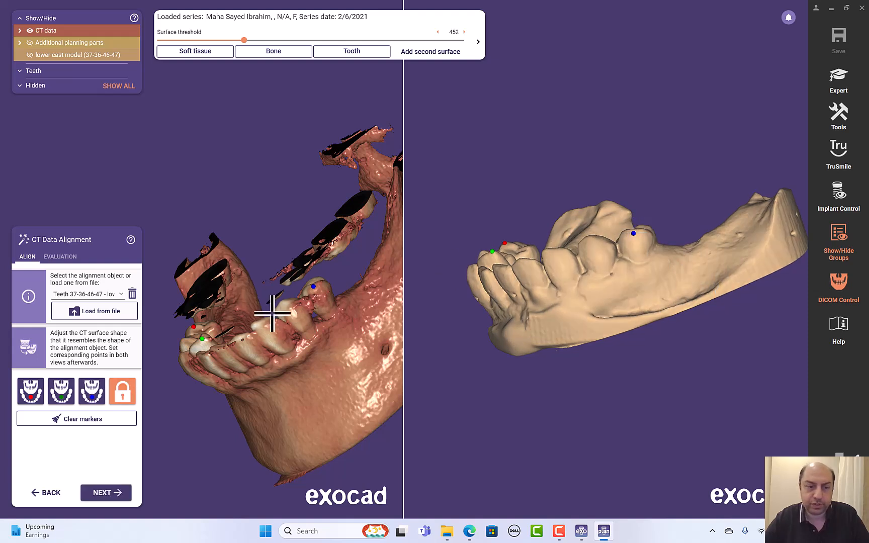
{"action": "left_click", "coordinate": [105, 492]}
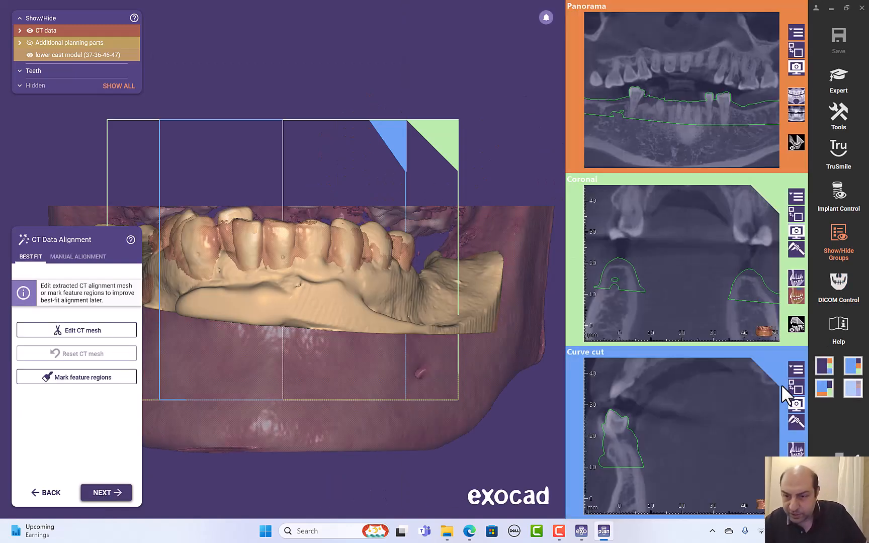
{"action": "mouse_move", "coordinate": [762, 286]}
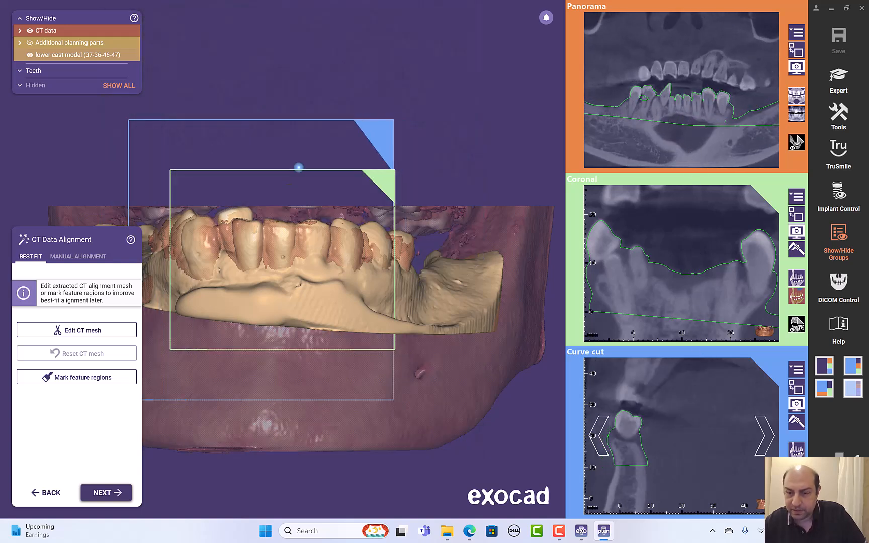
Drag the cross-section slice to another position along the jaw to check the fit
{"action": "left_click_drag", "start_coordinate": [298, 167], "coordinate": [289, 206]}
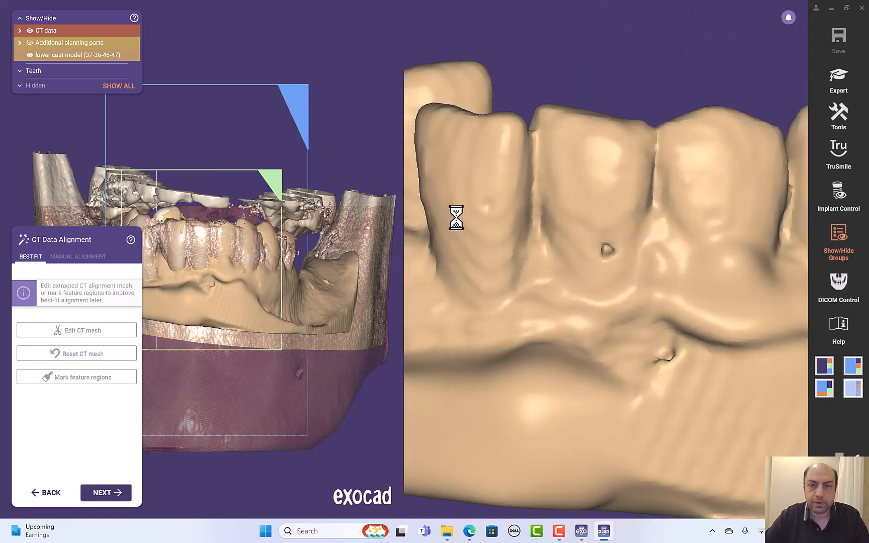
Paint the front tooth crowns and biting edges as feature regions, then confirm with OK
{"action": "left_click", "coordinate": [76, 377]}
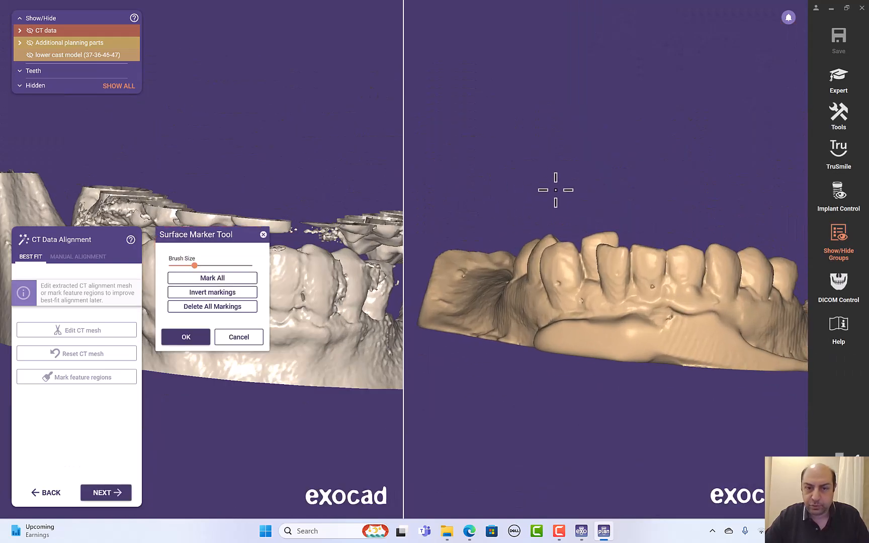
{"action": "left_click", "coordinate": [598, 280]}
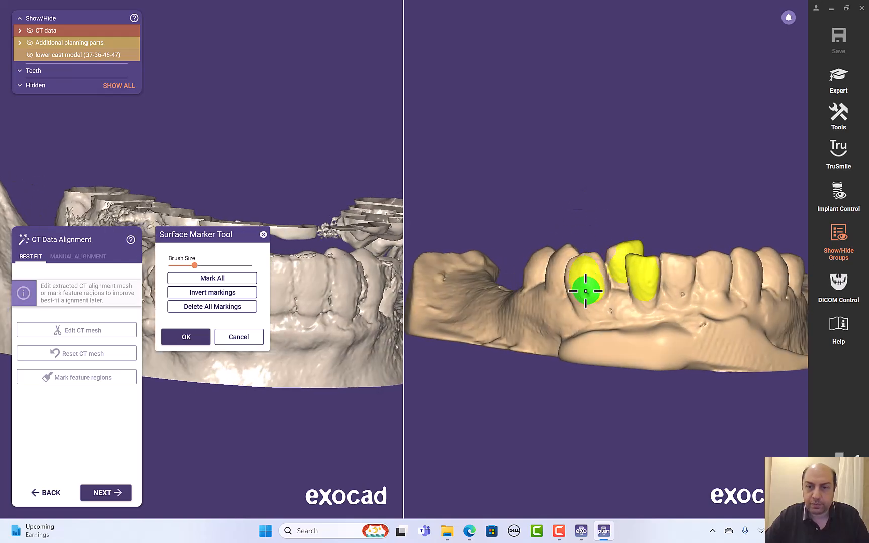
{"action": "left_click_drag", "start_coordinate": [582, 291], "coordinate": [607, 266]}
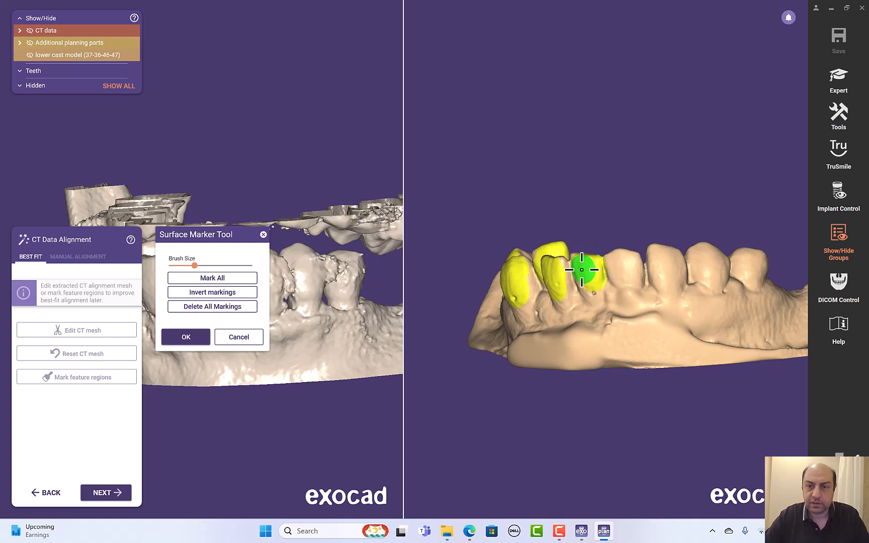
{"action": "left_click_drag", "start_coordinate": [576, 270], "coordinate": [672, 283]}
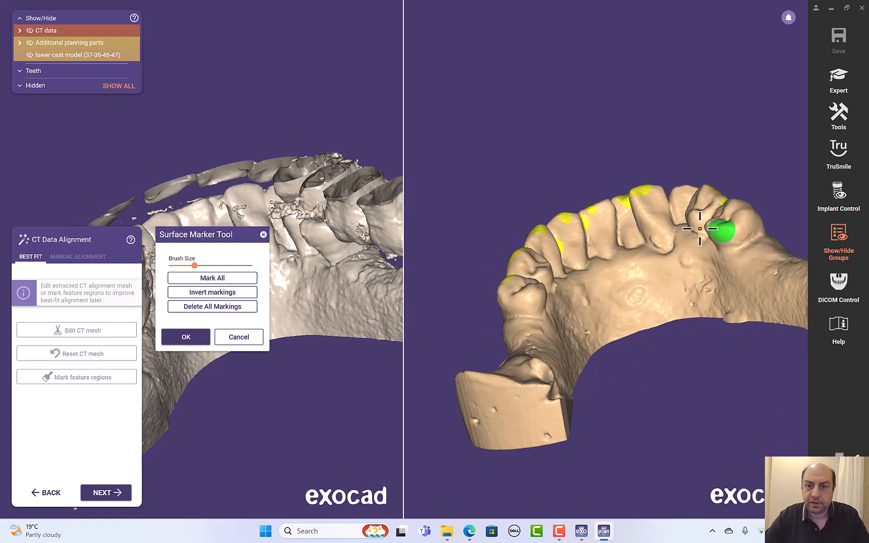
{"action": "left_click_drag", "start_coordinate": [720, 226], "coordinate": [679, 196]}
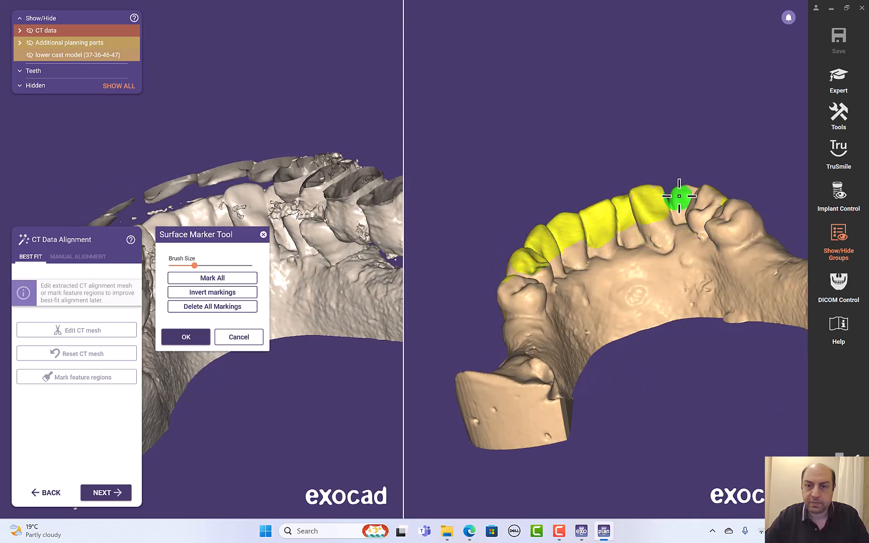
{"action": "left_click_drag", "start_coordinate": [678, 198], "coordinate": [679, 217]}
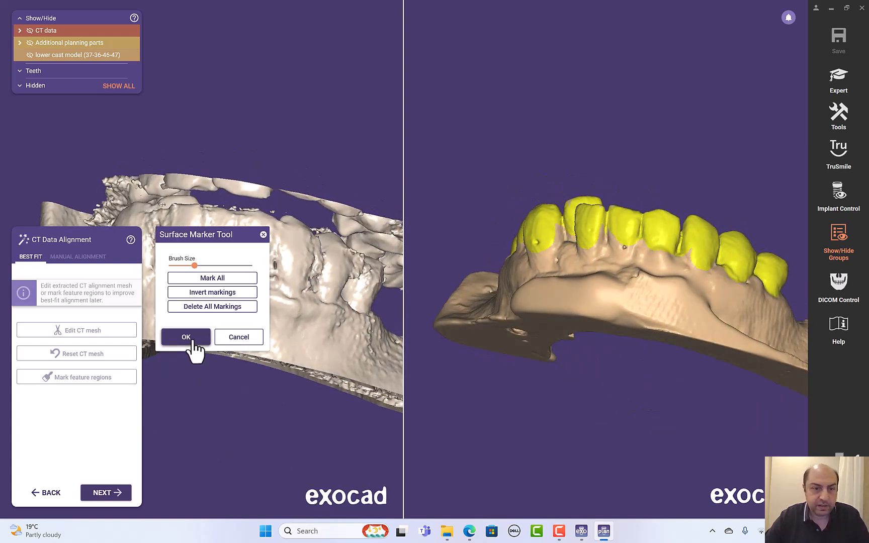
{"action": "left_click", "coordinate": [185, 337]}
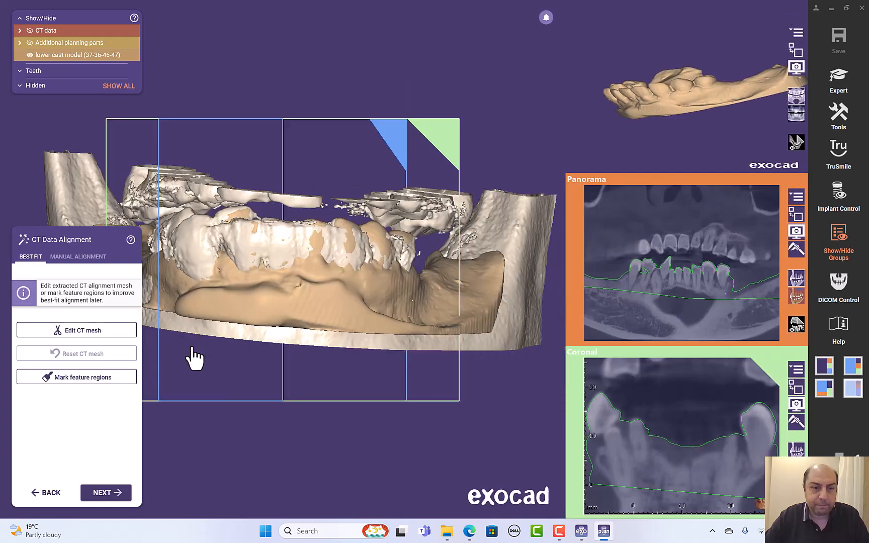
Compute the best fit, review the deviation map, and accept the alignment as acceptable
{"action": "left_click", "coordinate": [105, 492]}
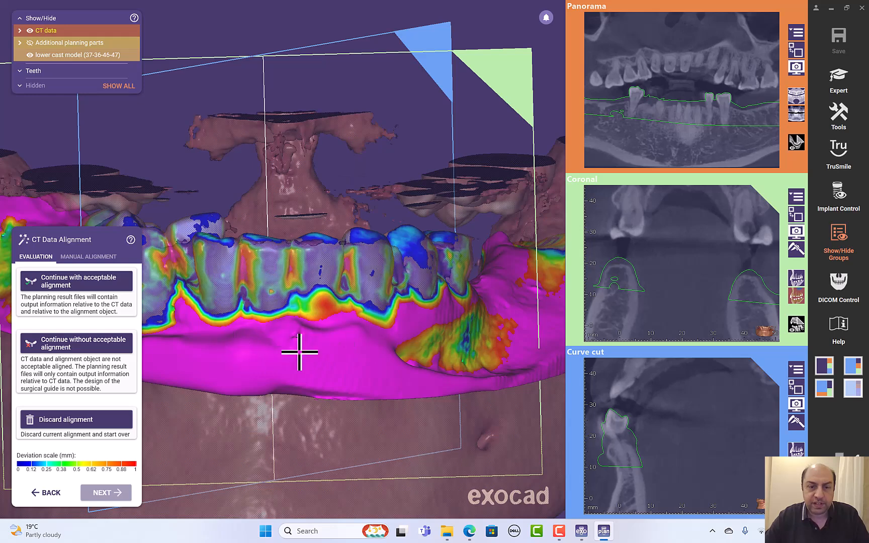
{"action": "mouse_move", "coordinate": [364, 358]}
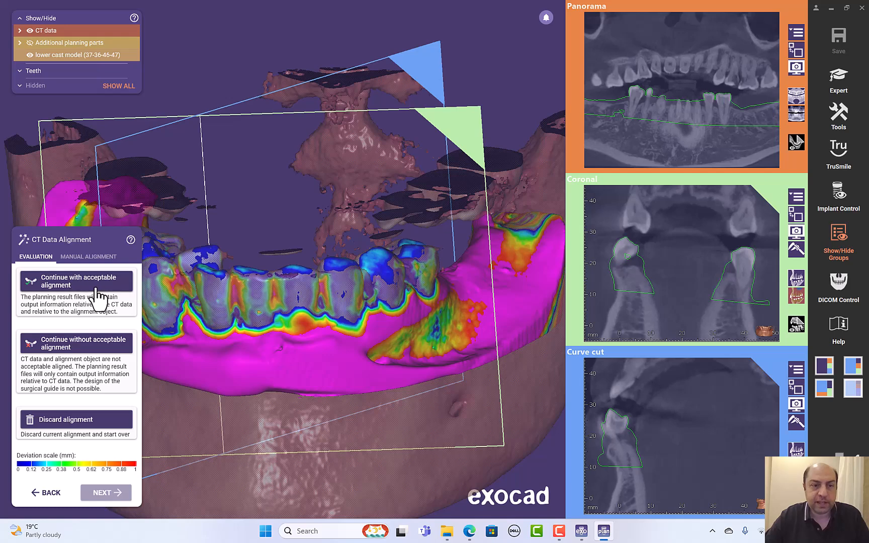
{"action": "left_click", "coordinate": [76, 281]}
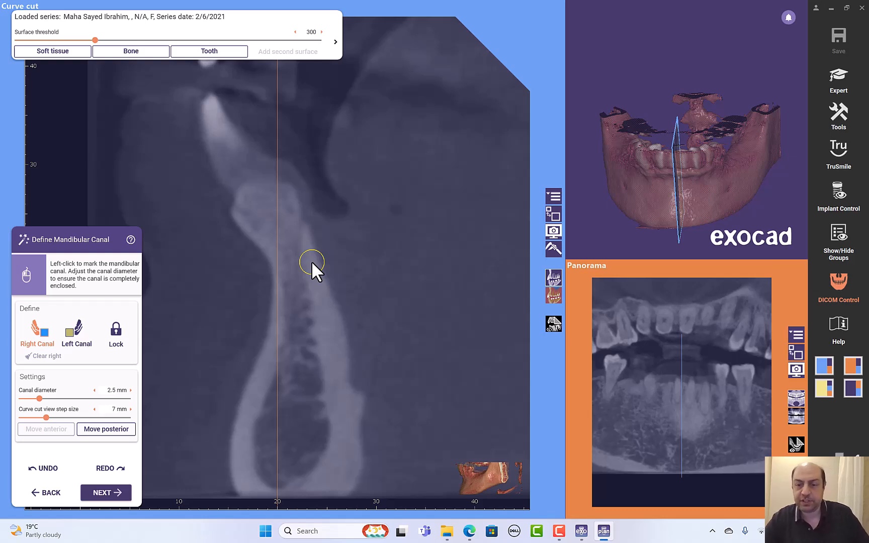
{"action": "mouse_move", "coordinate": [352, 275]}
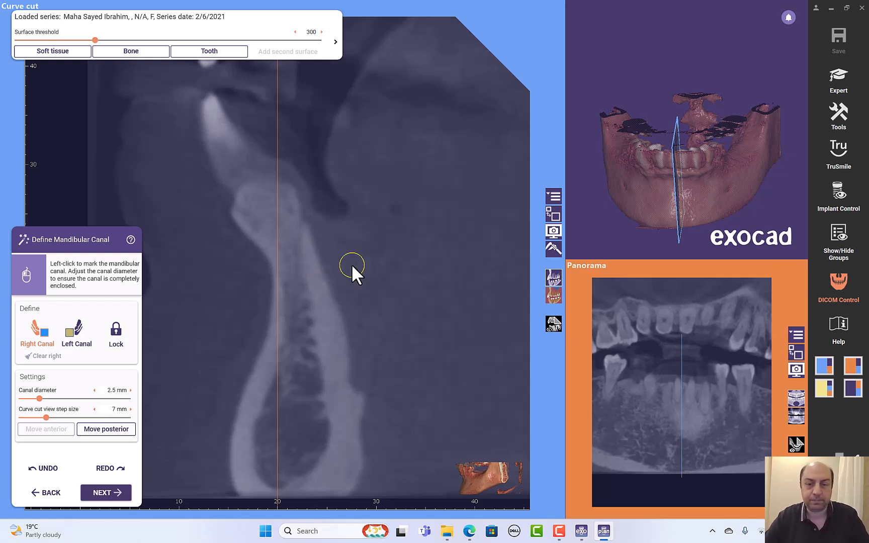